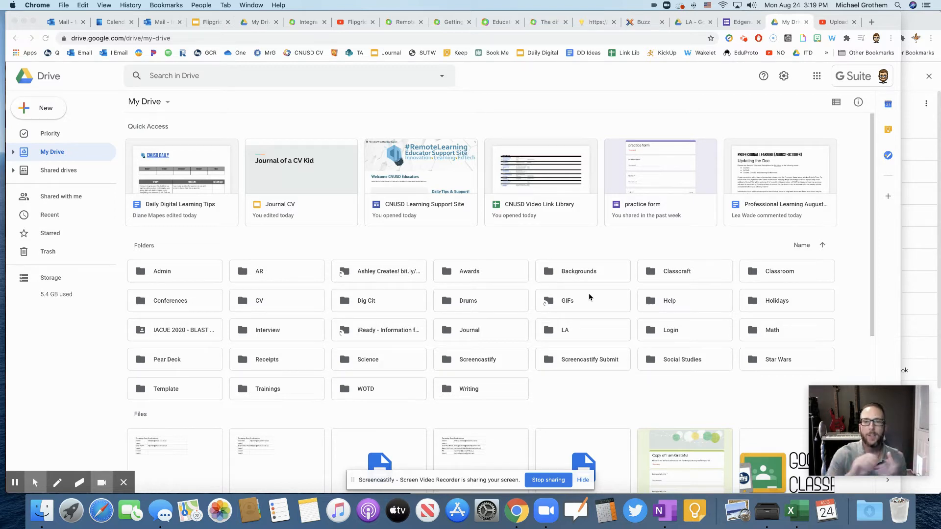
pyautogui.moveTo(586, 319)
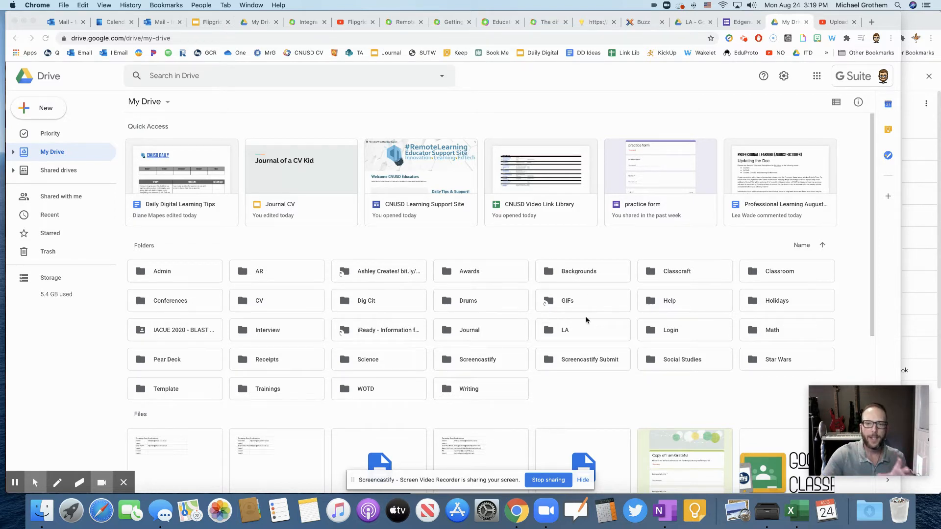
# Step: Set the breakout room template document's link access to Corona-Norco Unified School District
pyautogui.scroll(-3)
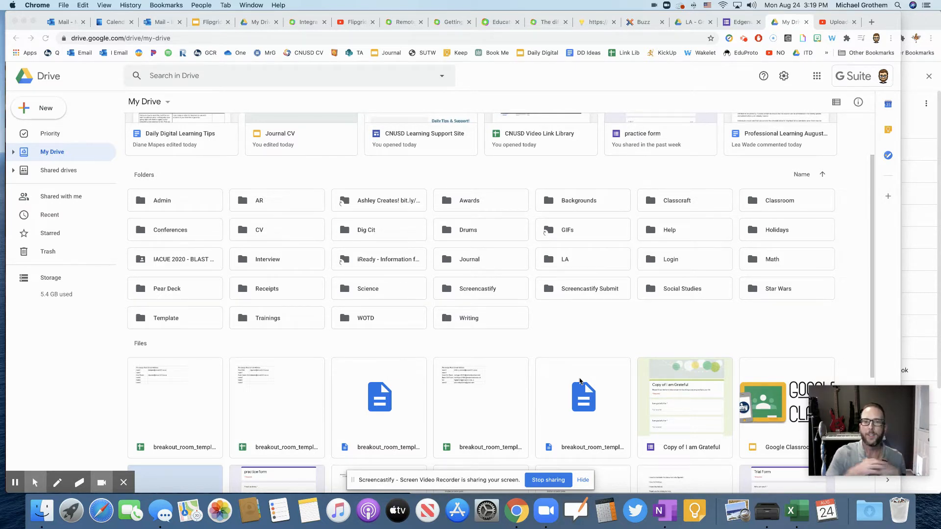
pyautogui.moveTo(575, 379)
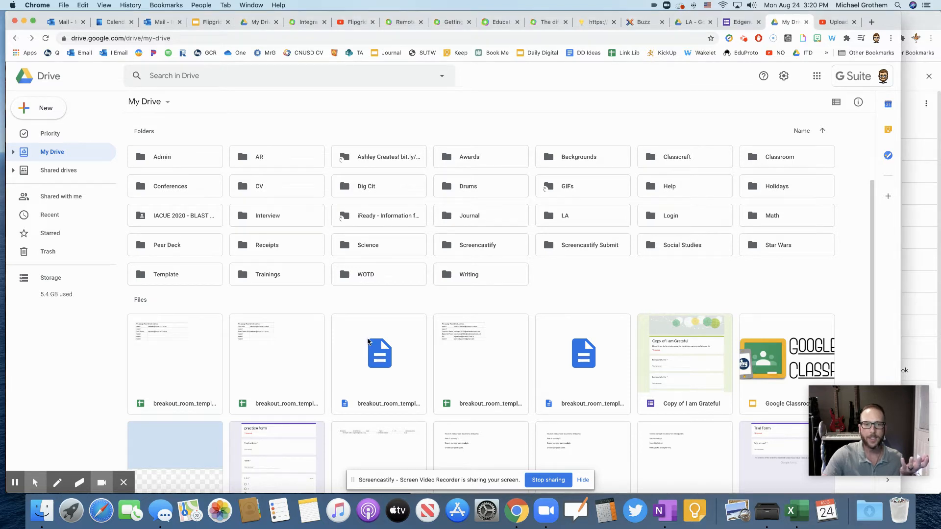
pyautogui.rightClick(379, 353)
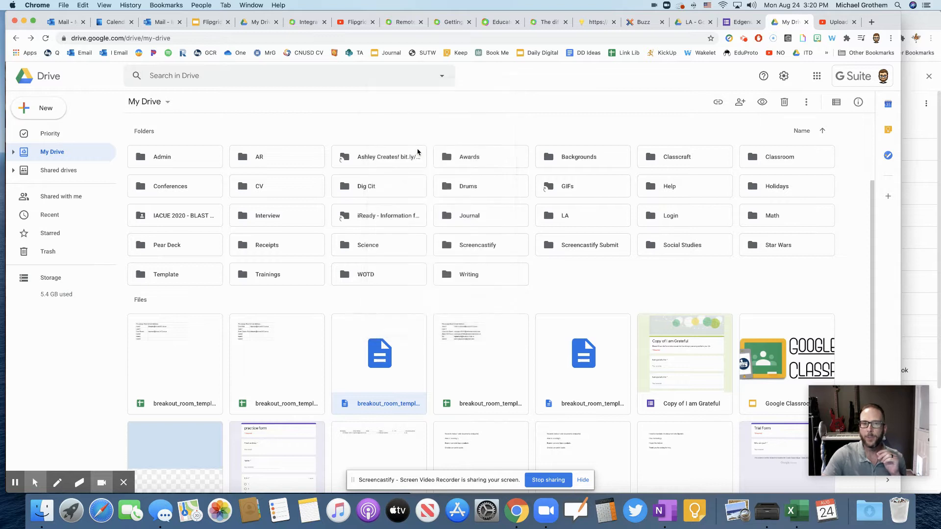
pyautogui.click(739, 101)
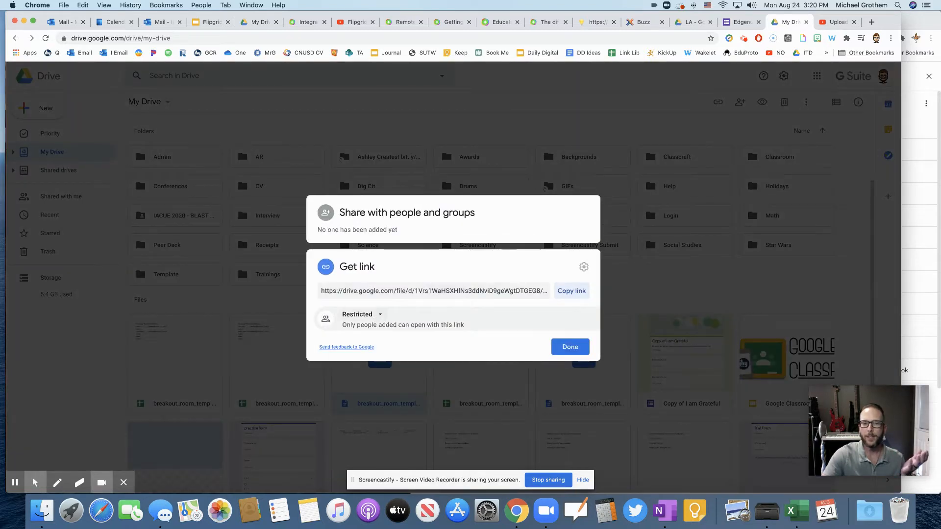
pyautogui.click(360, 314)
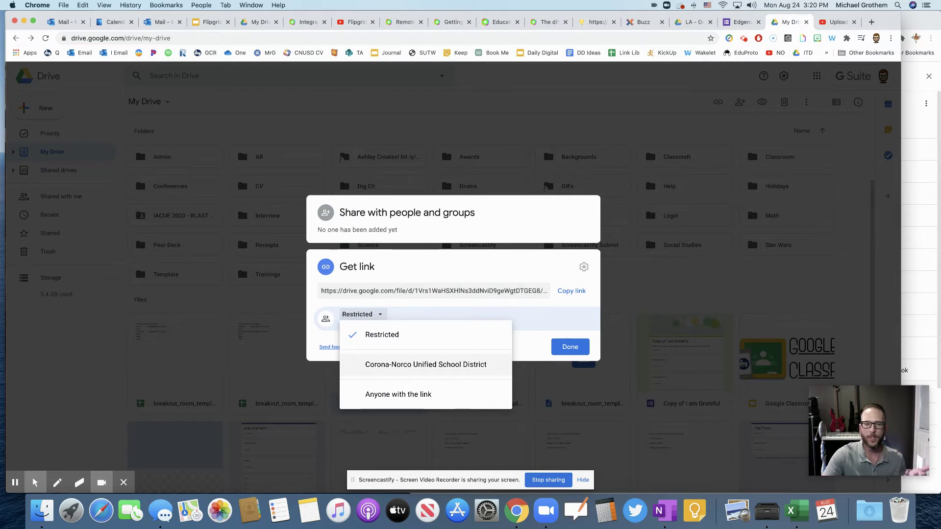
pyautogui.moveTo(406, 367)
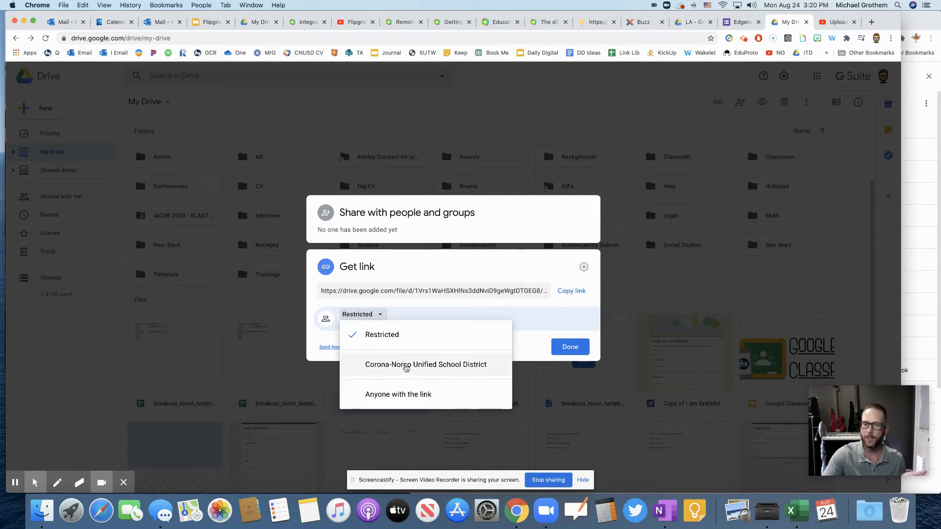
pyautogui.click(425, 364)
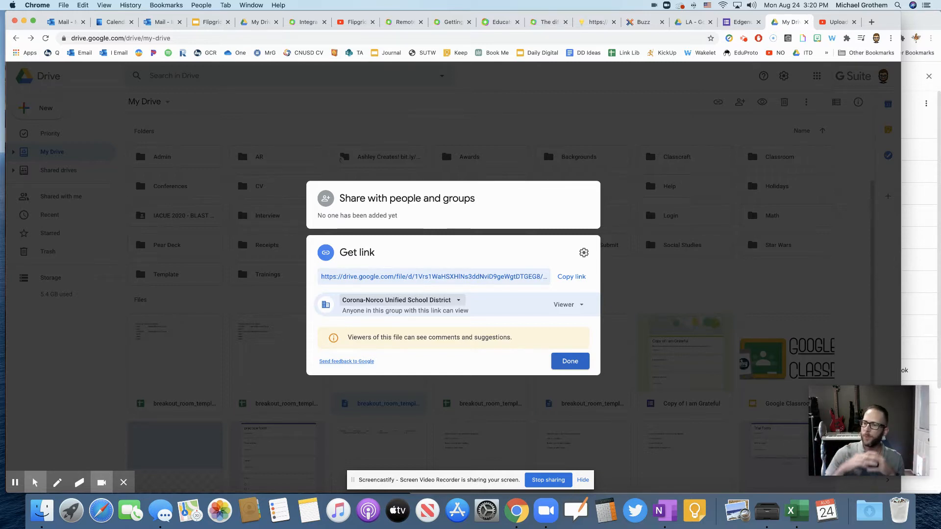
pyautogui.click(568, 361)
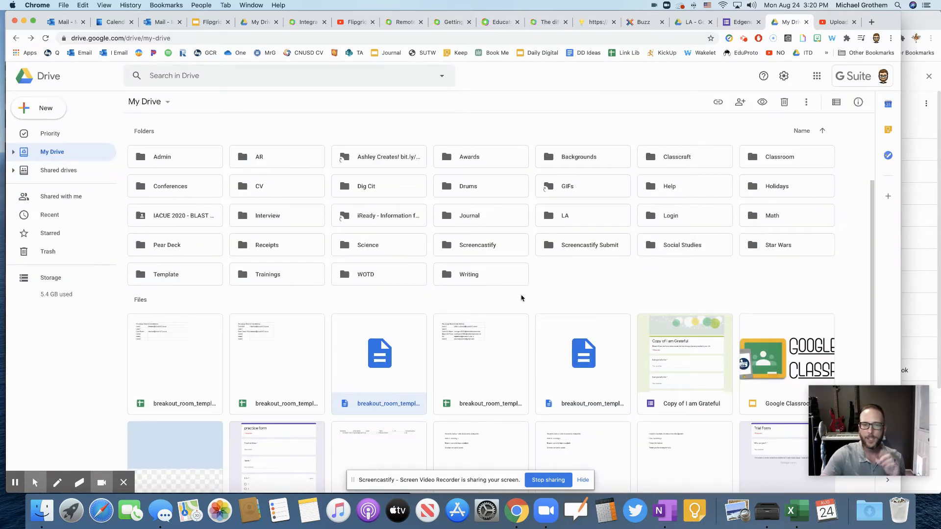
pyautogui.moveTo(494, 287)
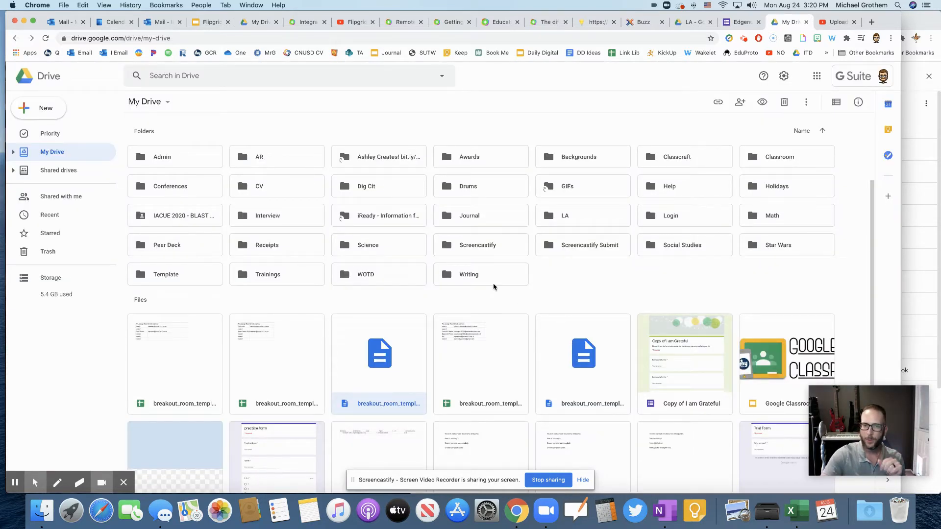
pyautogui.moveTo(477, 245)
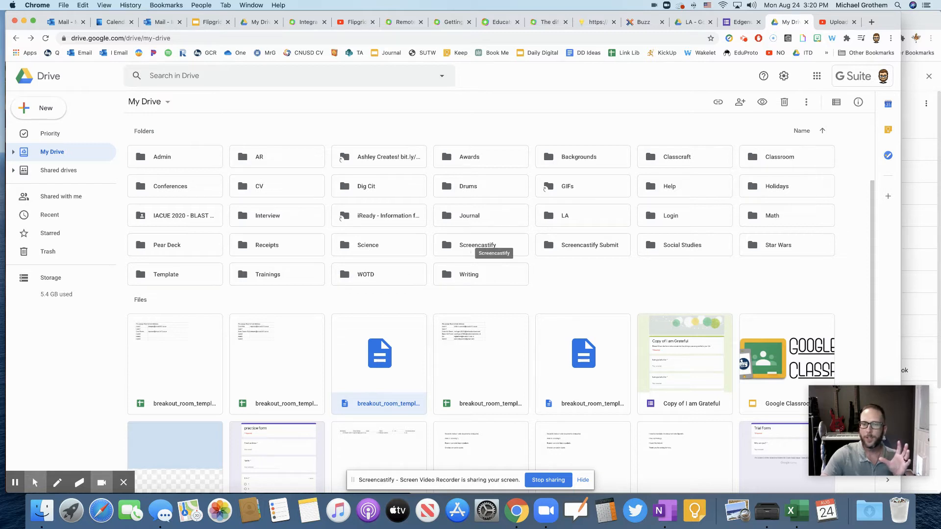
# Step: Set the Screencastify folder's link access to Corona-Norco Unified School District
pyautogui.rightClick(477, 245)
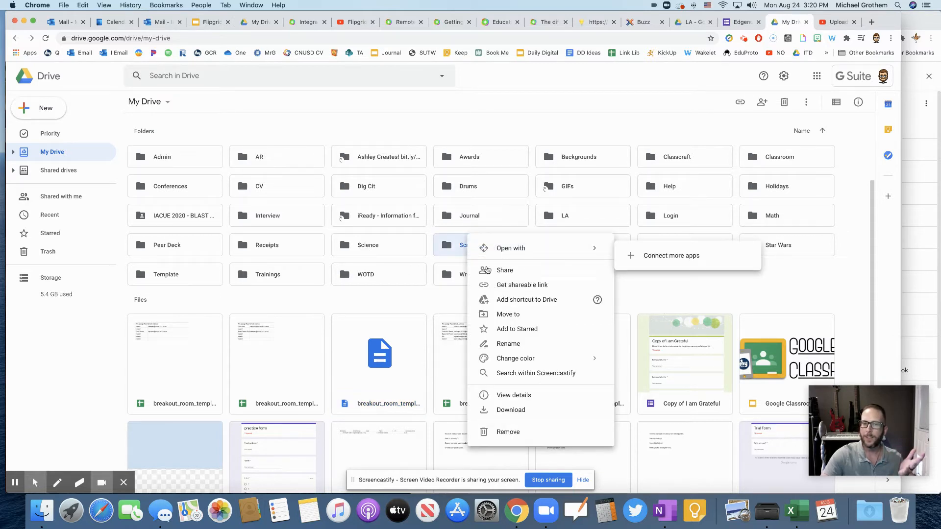
pyautogui.click(520, 284)
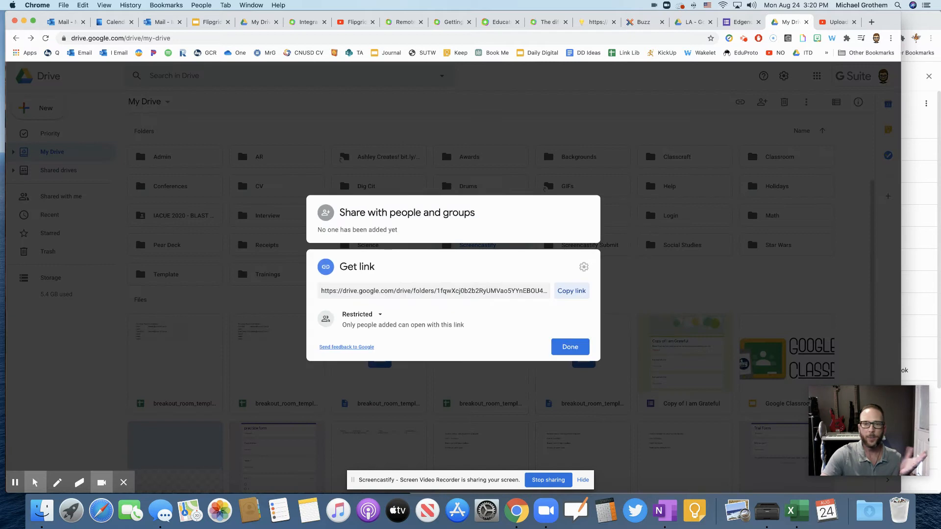
pyautogui.click(362, 313)
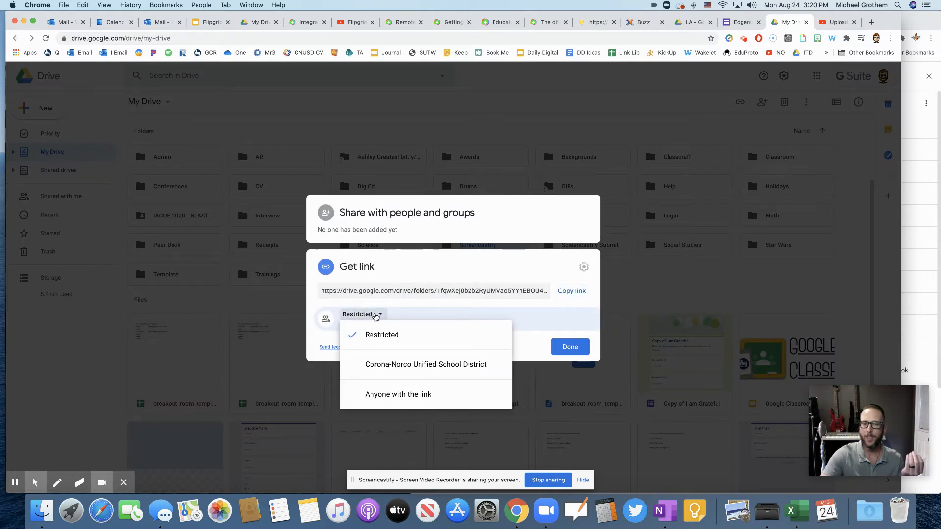
pyautogui.click(425, 365)
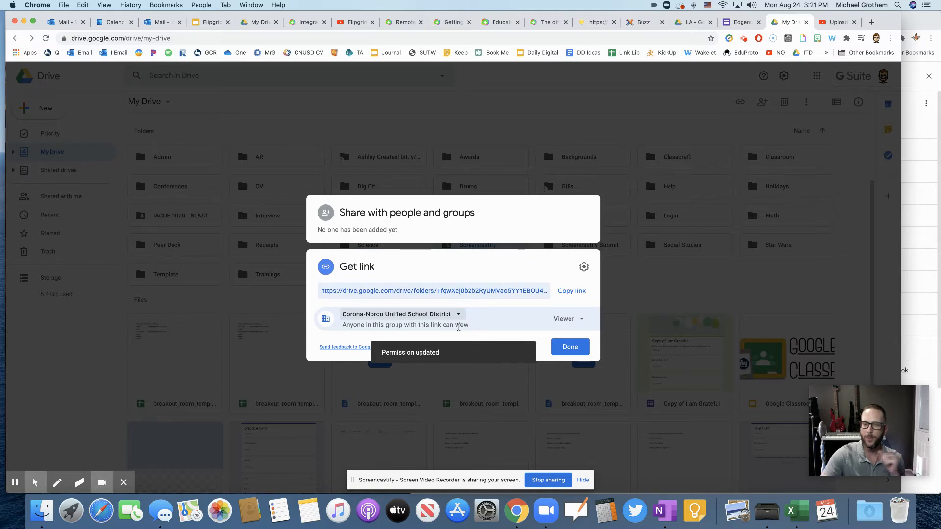
pyautogui.click(568, 347)
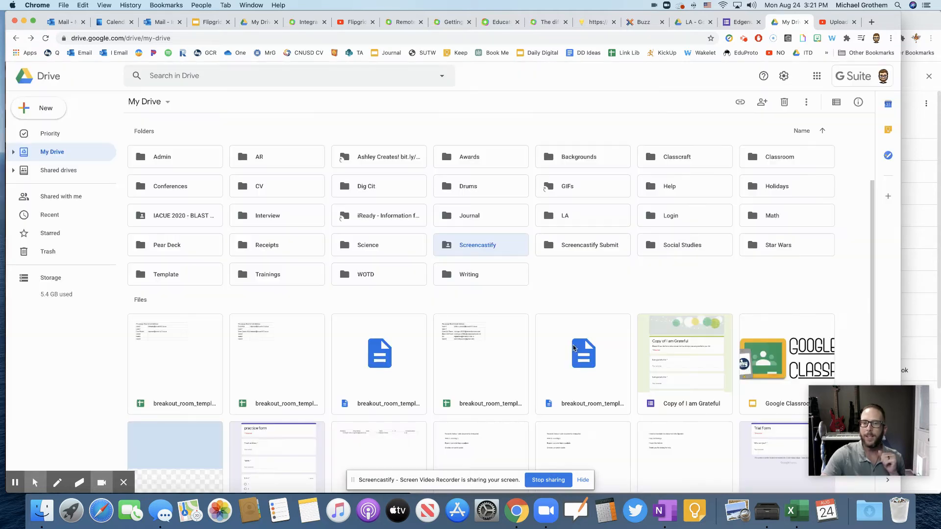
pyautogui.moveTo(447, 249)
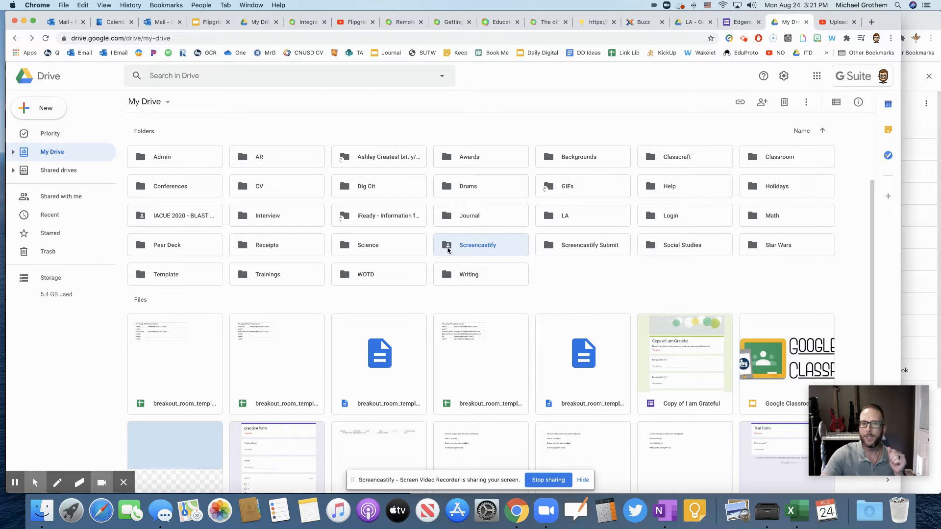
pyautogui.moveTo(454, 256)
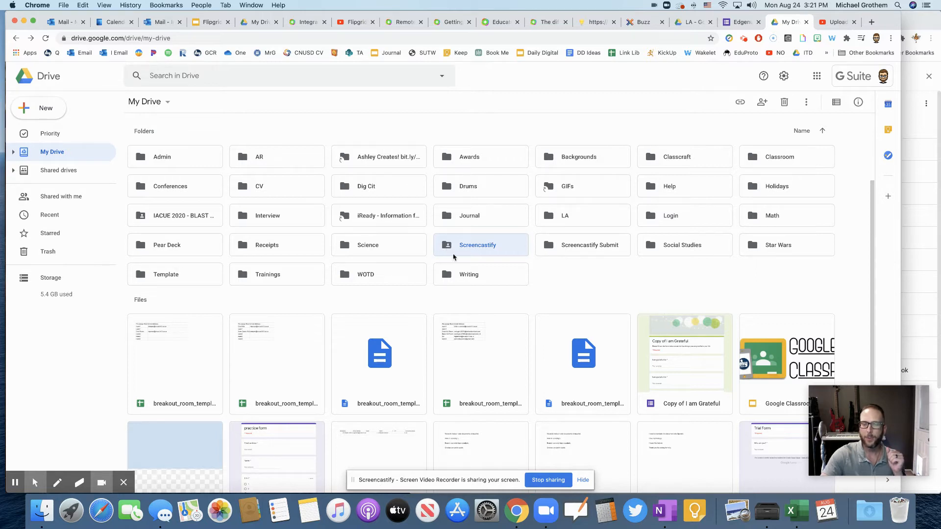
pyautogui.moveTo(570, 286)
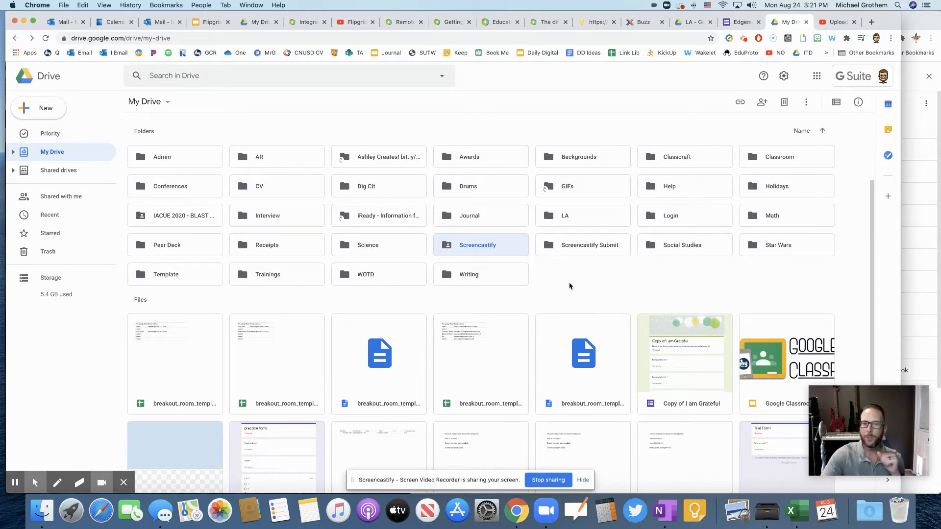
# Step: Confirm the Screencastify folder's link settings and go back to My Drive
pyautogui.doubleClick(477, 245)
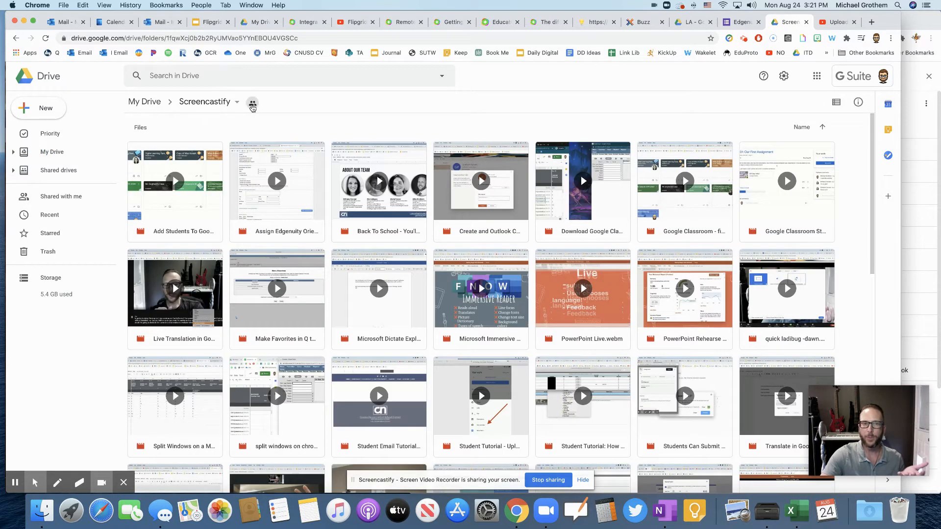
pyautogui.moveTo(252, 101)
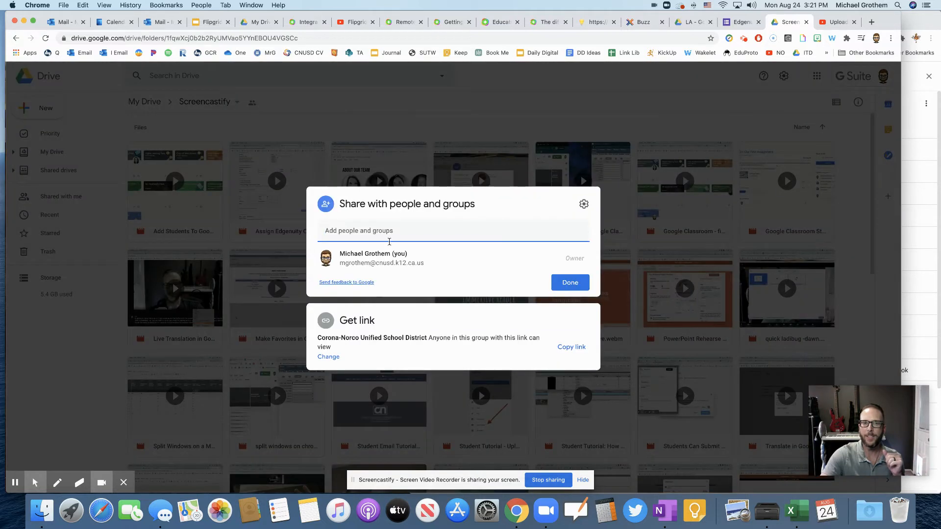
pyautogui.moveTo(420, 141)
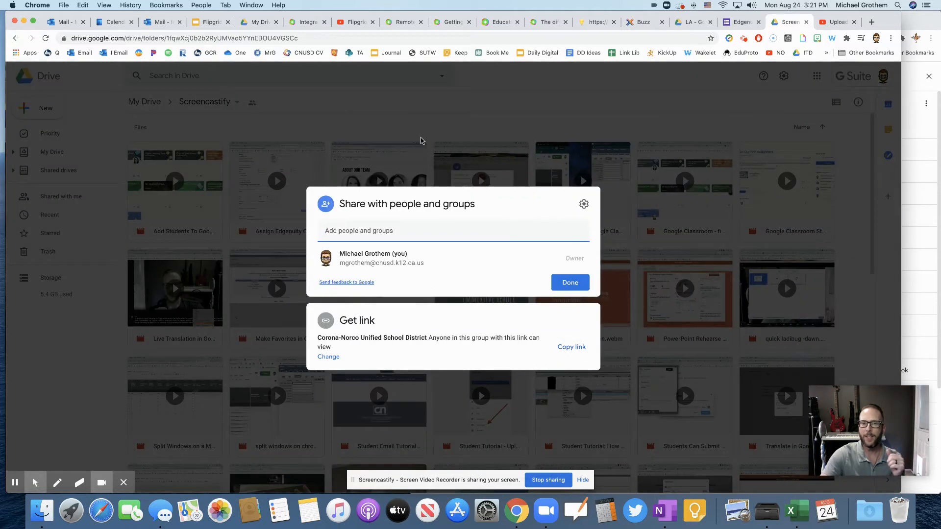
pyautogui.click(568, 282)
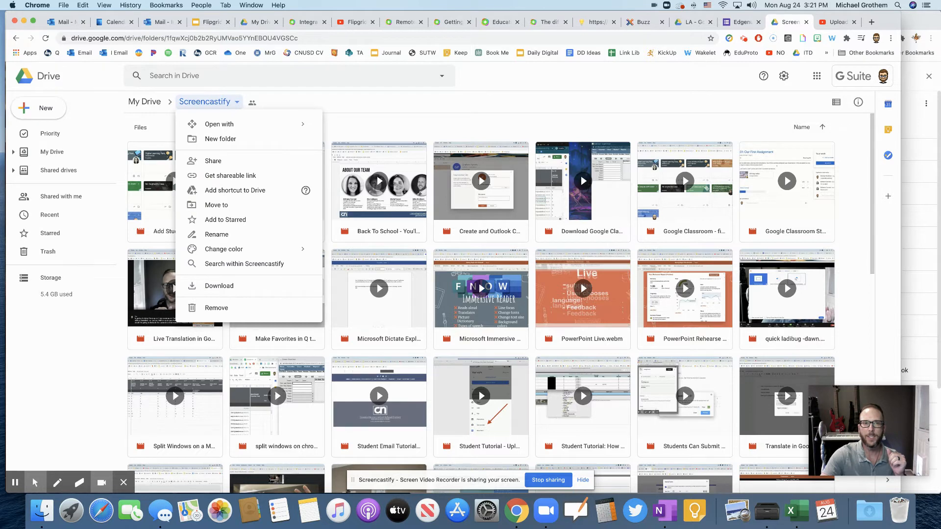
pyautogui.moveTo(218, 125)
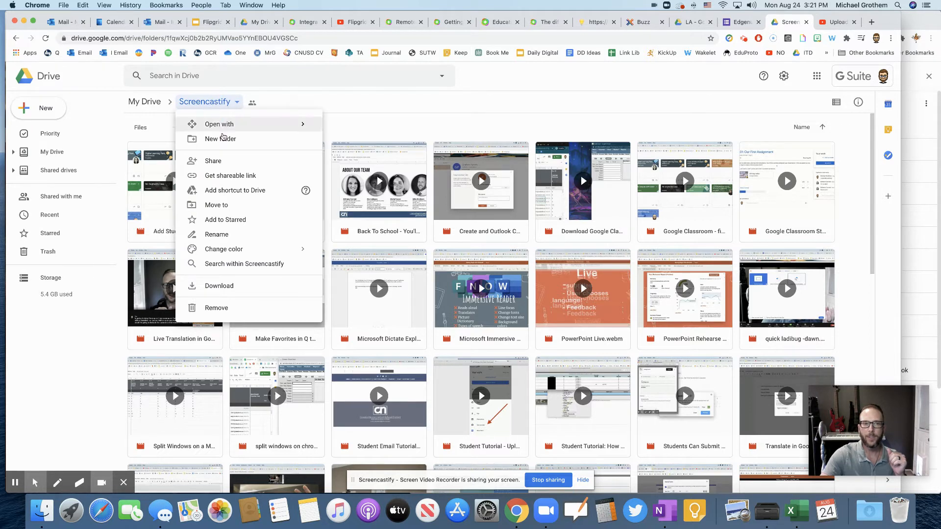
pyautogui.click(229, 176)
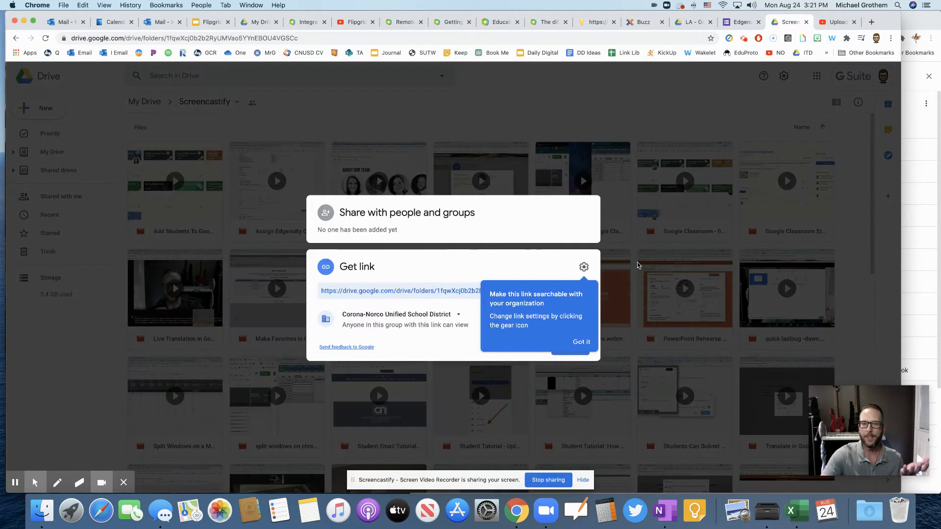
pyautogui.click(580, 341)
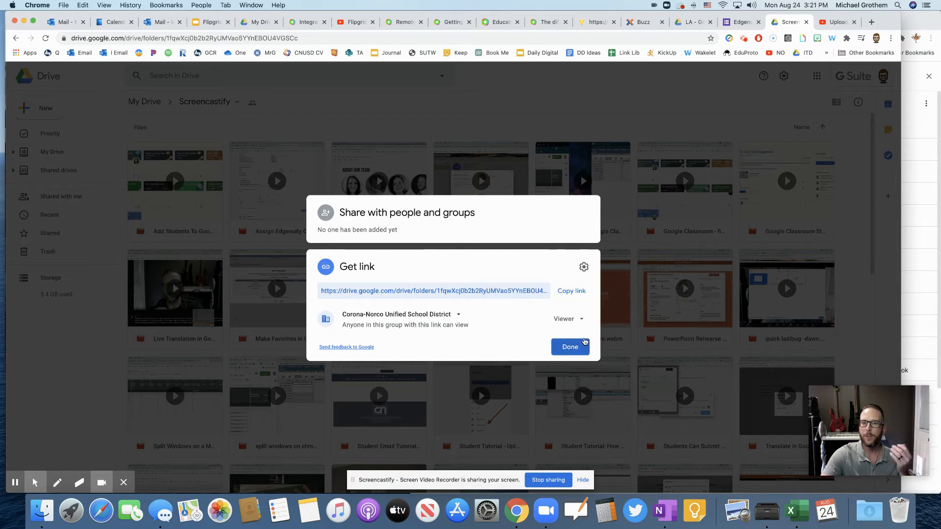
pyautogui.click(569, 347)
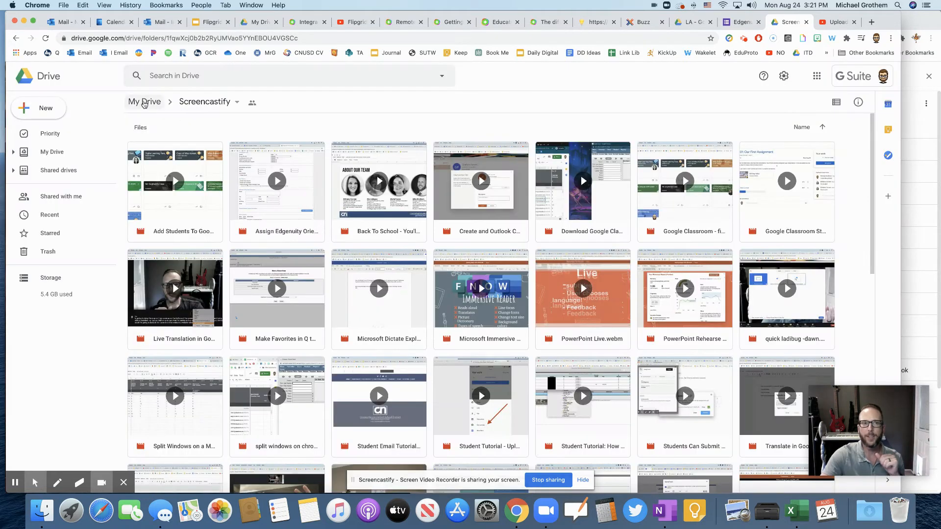
pyautogui.click(144, 100)
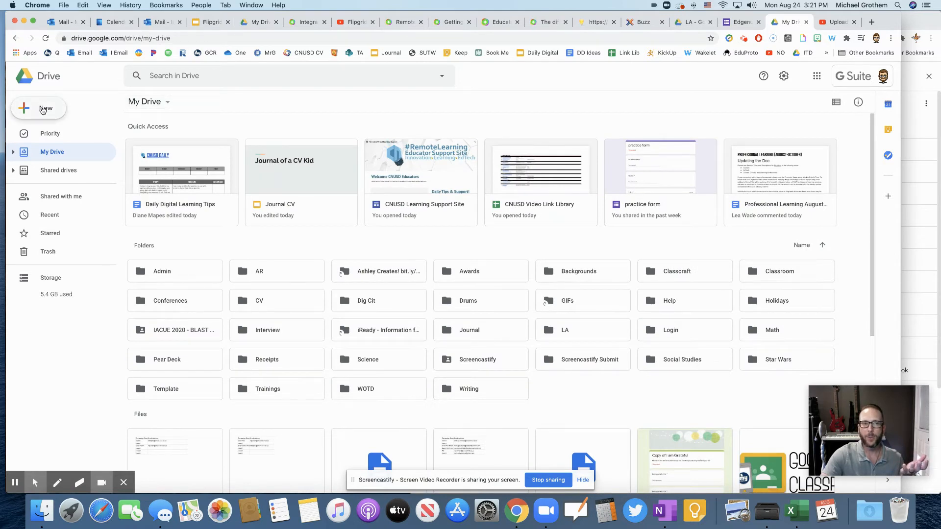
# Step: Create an Edgenuity Work folder in My Drive and bring up its link settings
pyautogui.click(39, 109)
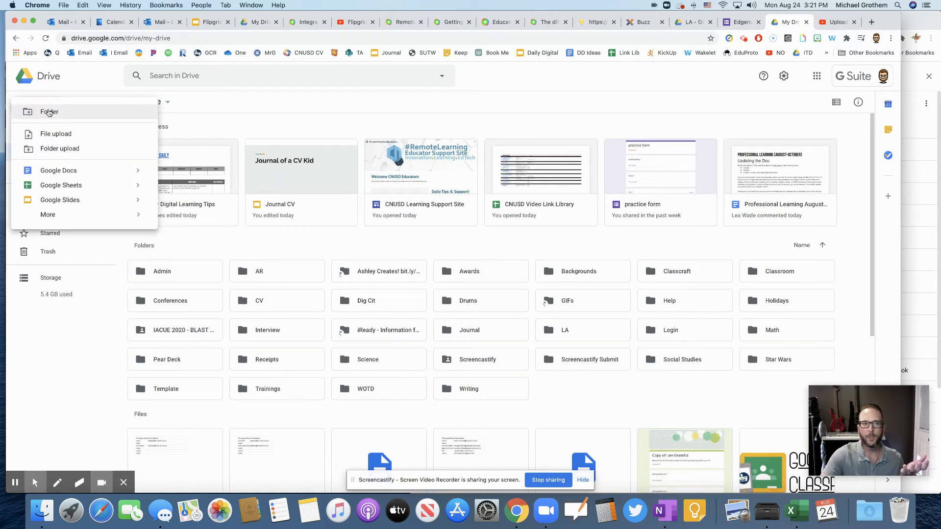
pyautogui.click(49, 111)
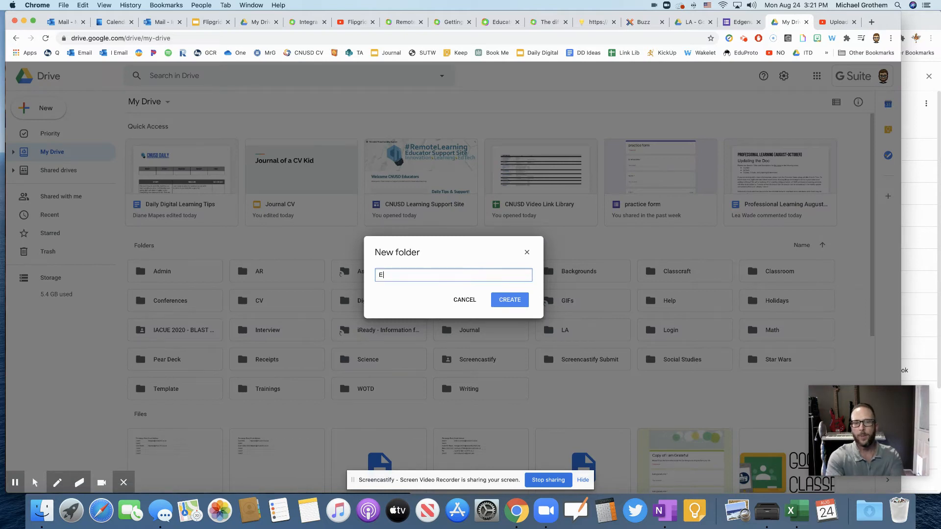
pyautogui.write('dgenuity Work')
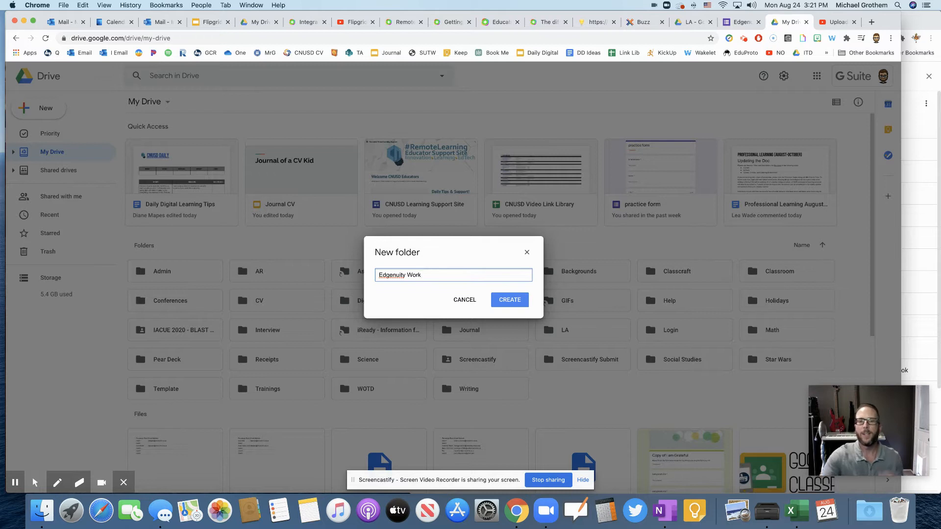
pyautogui.click(509, 300)
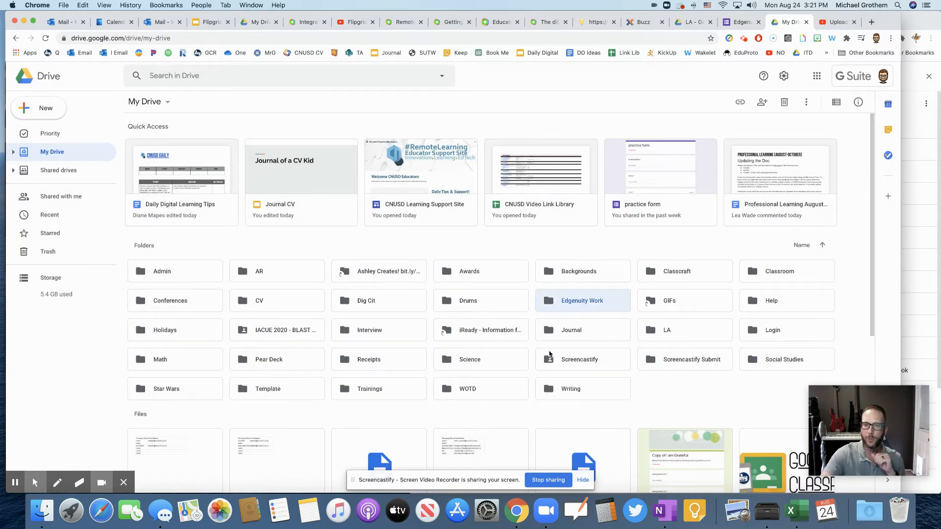
pyautogui.moveTo(581, 300)
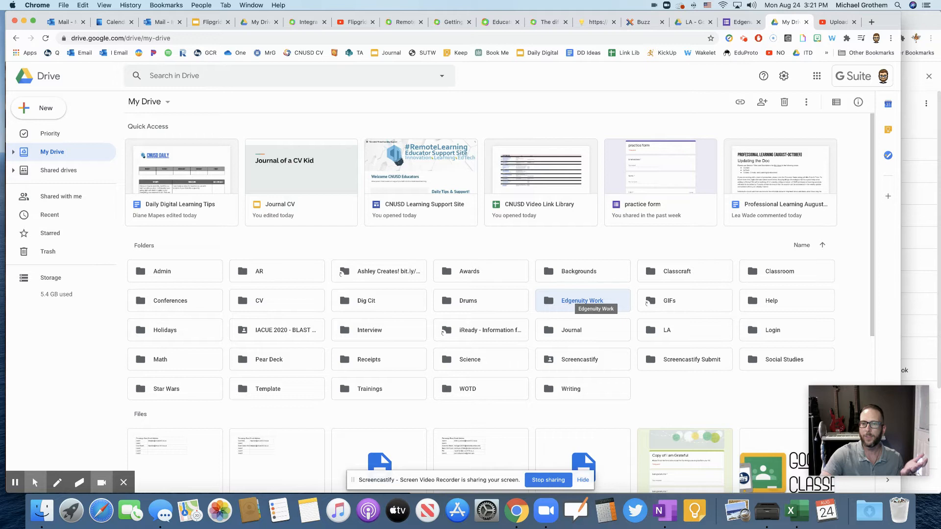
pyautogui.click(624, 141)
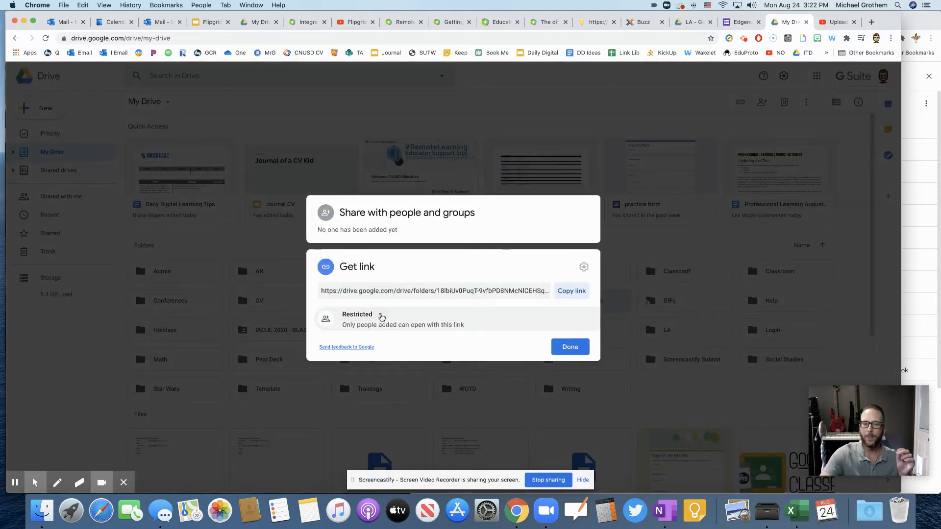
pyautogui.click(360, 314)
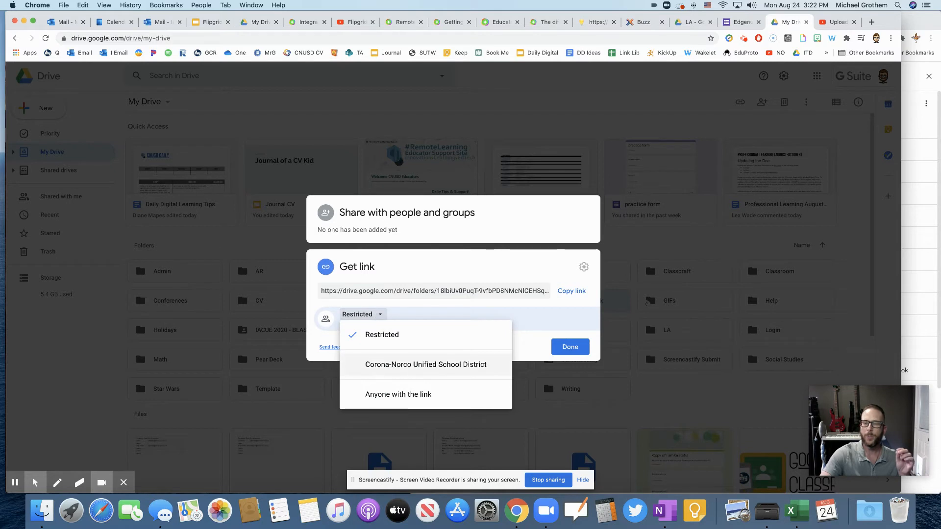
pyautogui.moveTo(538, 343)
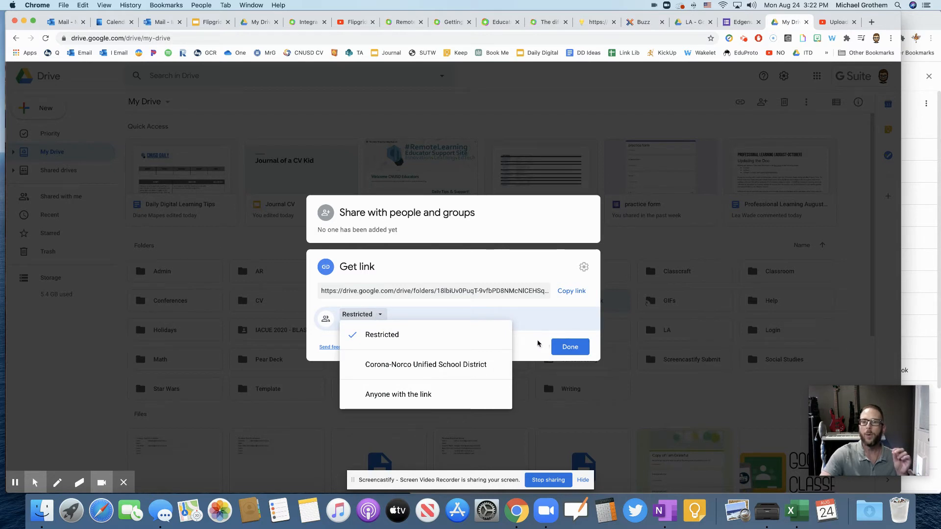
pyautogui.click(381, 335)
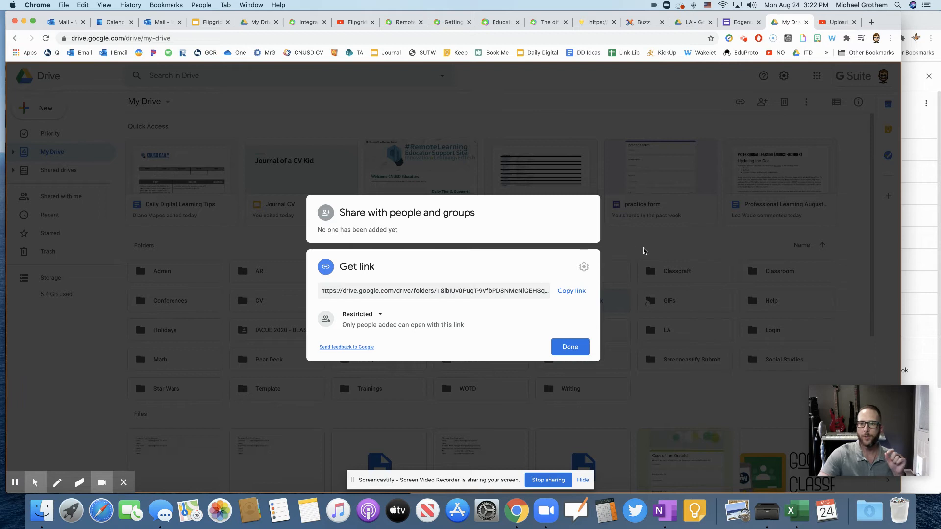
pyautogui.click(569, 347)
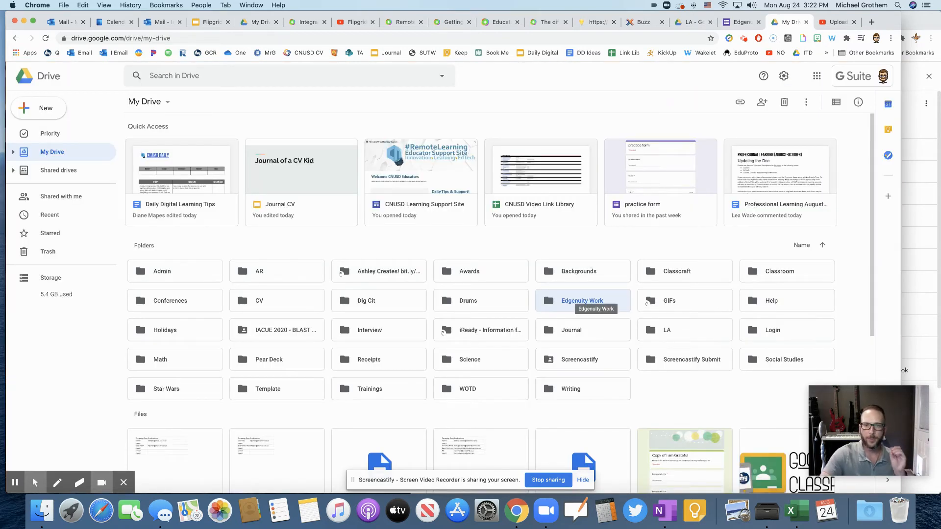
pyautogui.rightClick(581, 301)
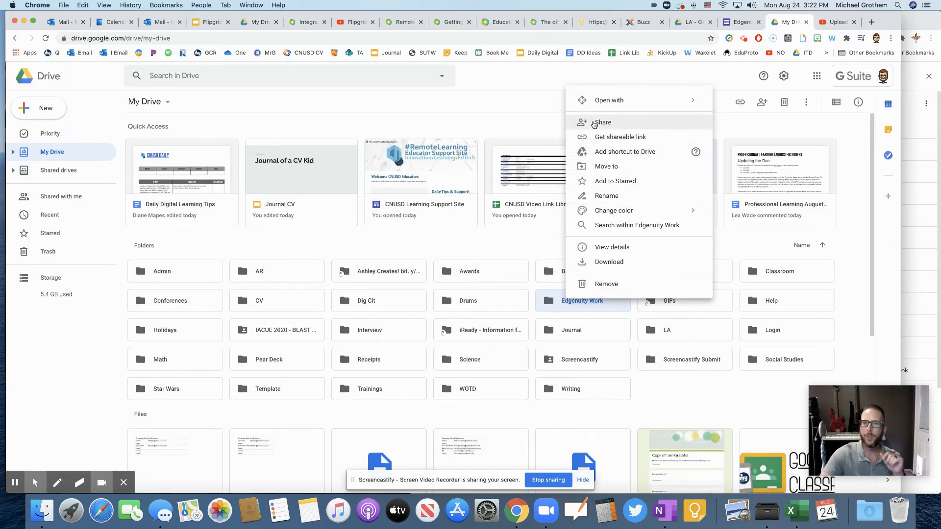
pyautogui.click(602, 121)
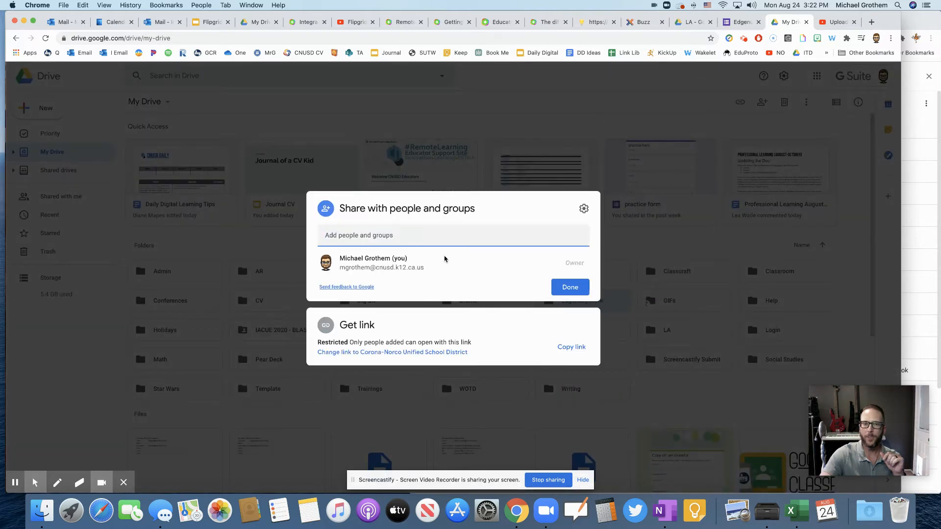
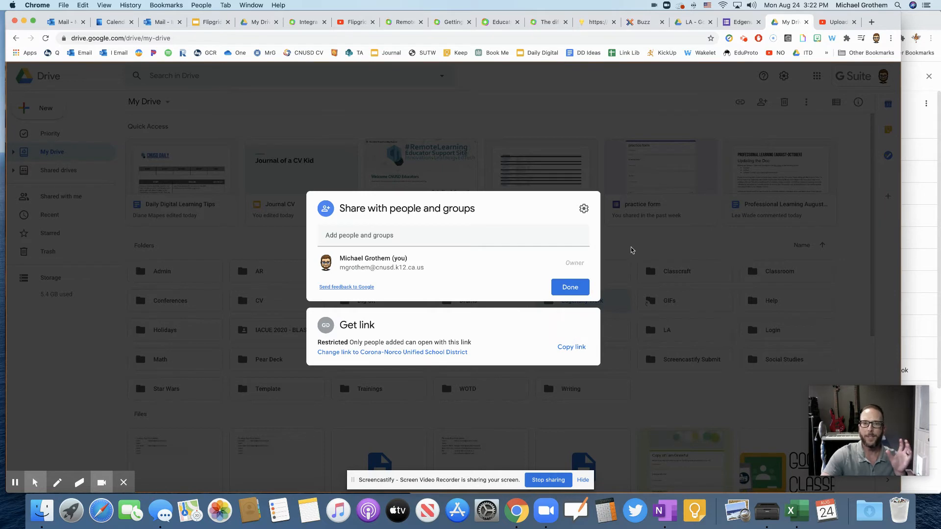
pyautogui.click(568, 287)
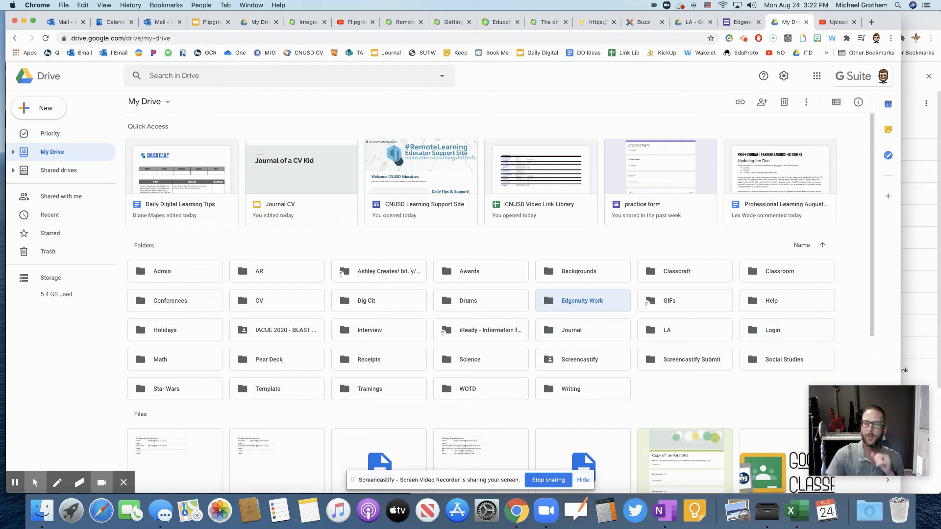
pyautogui.moveTo(583, 305)
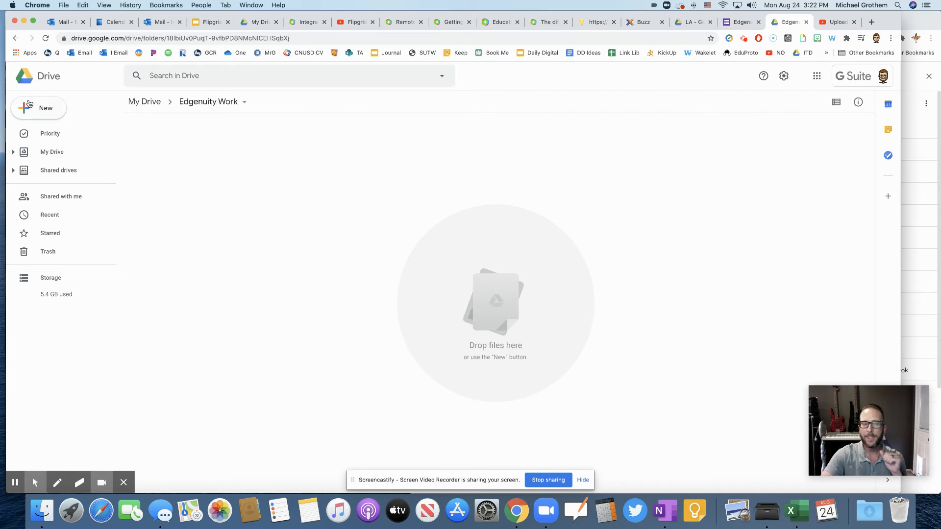
# Step: Create a Math folder inside Edgenuity Work
pyautogui.click(38, 108)
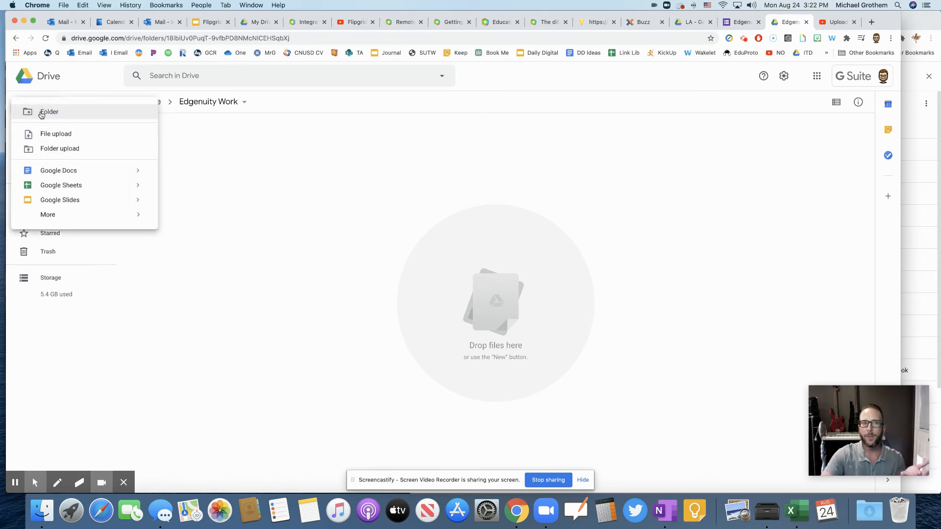
pyautogui.click(49, 111)
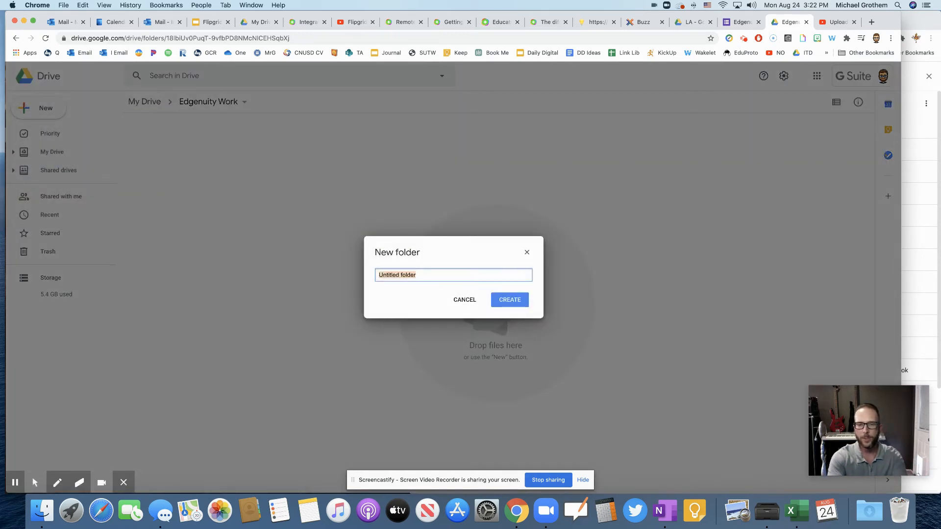
pyautogui.write('Math')
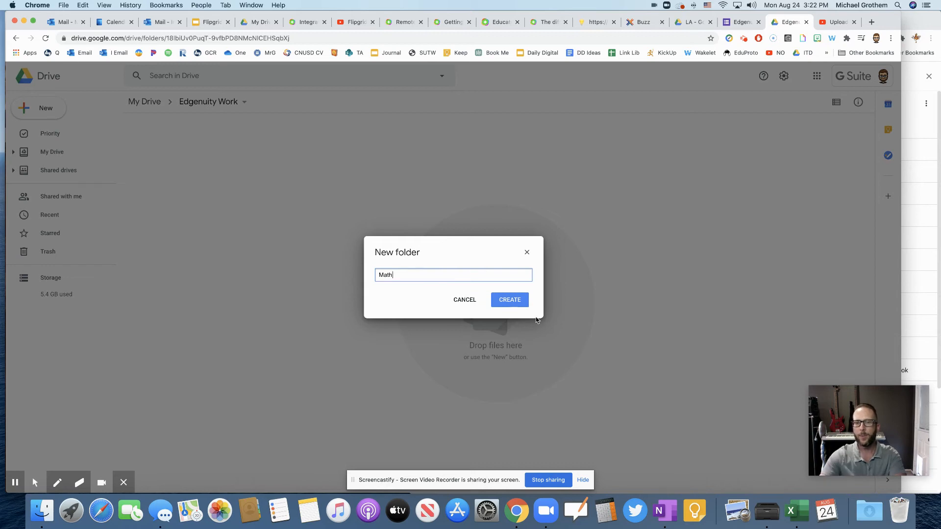
pyautogui.click(510, 300)
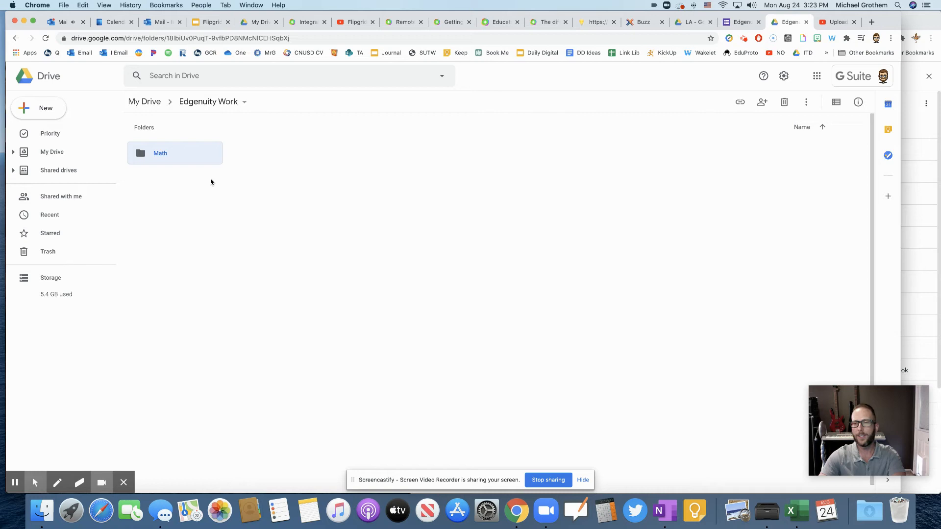
# Step: Create a Module 1 folder inside Math
pyautogui.click(175, 153)
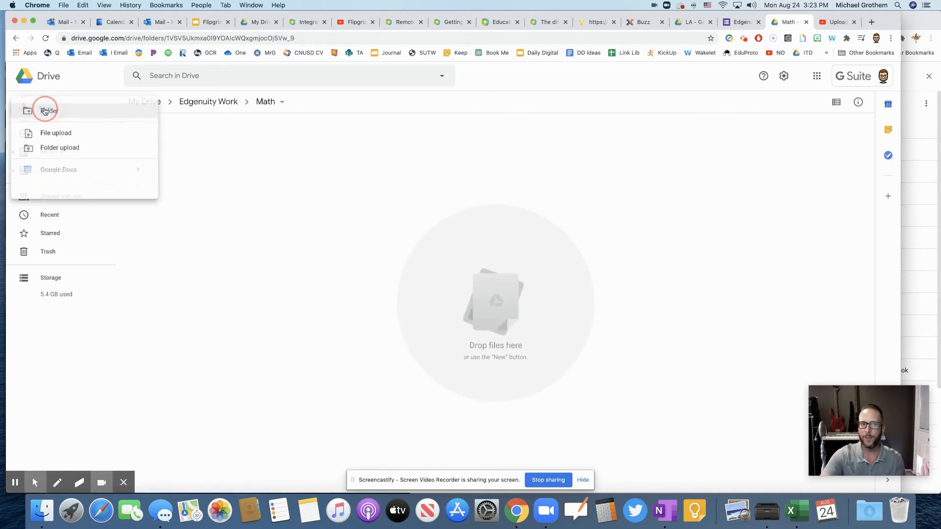
pyautogui.click(48, 111)
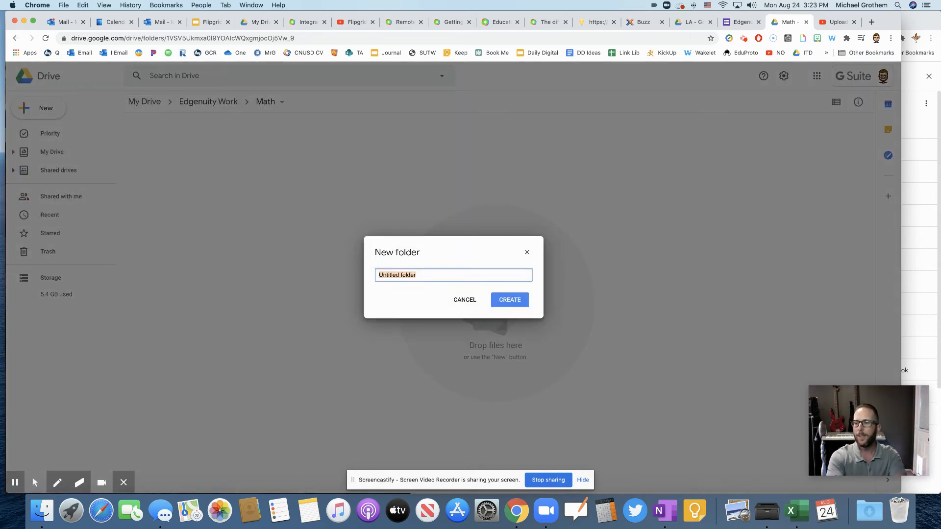
pyautogui.write('Modul')
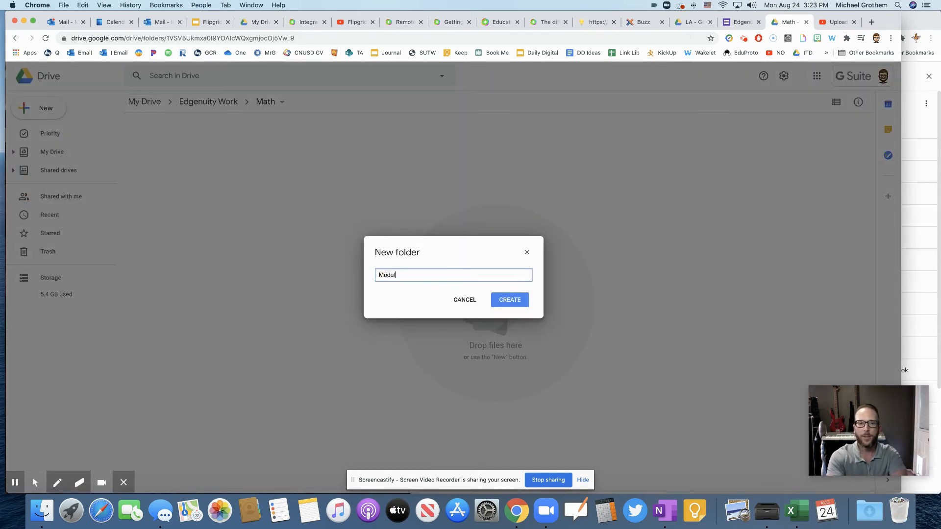
pyautogui.write('e 1')
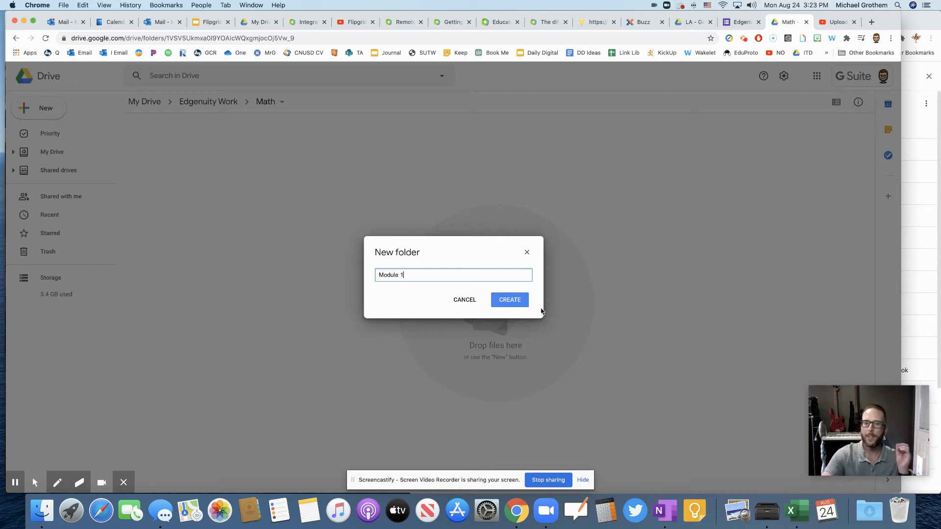
pyautogui.click(508, 300)
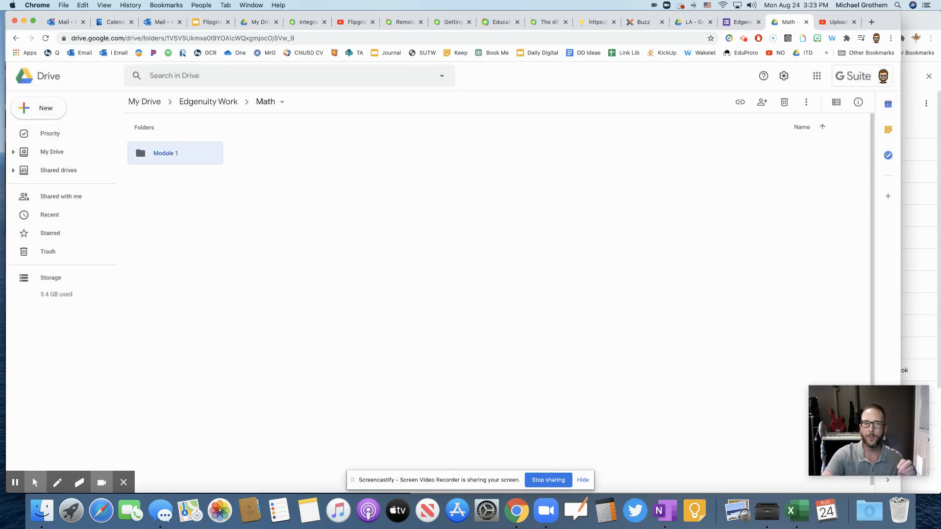
# Step: Look inside Module 1, then navigate up through Edgenuity Work to My Drive
pyautogui.doubleClick(175, 153)
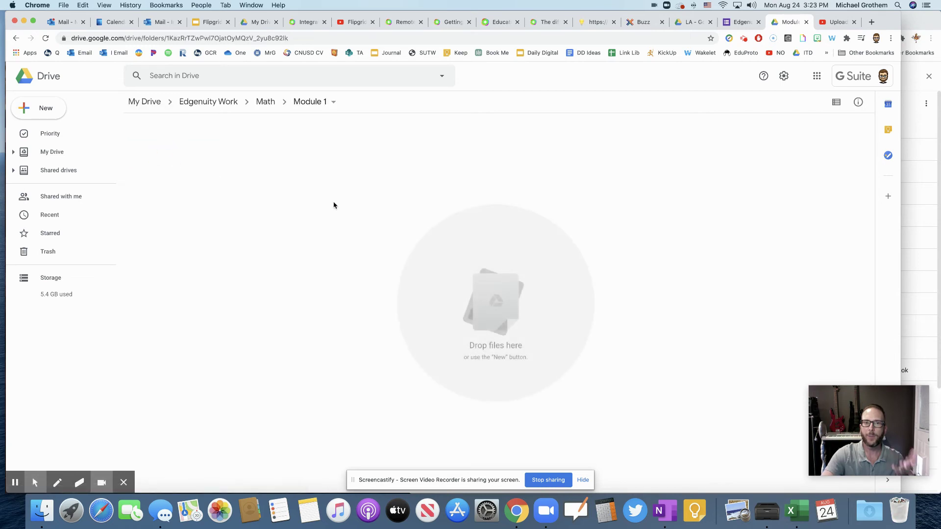
pyautogui.moveTo(208, 100)
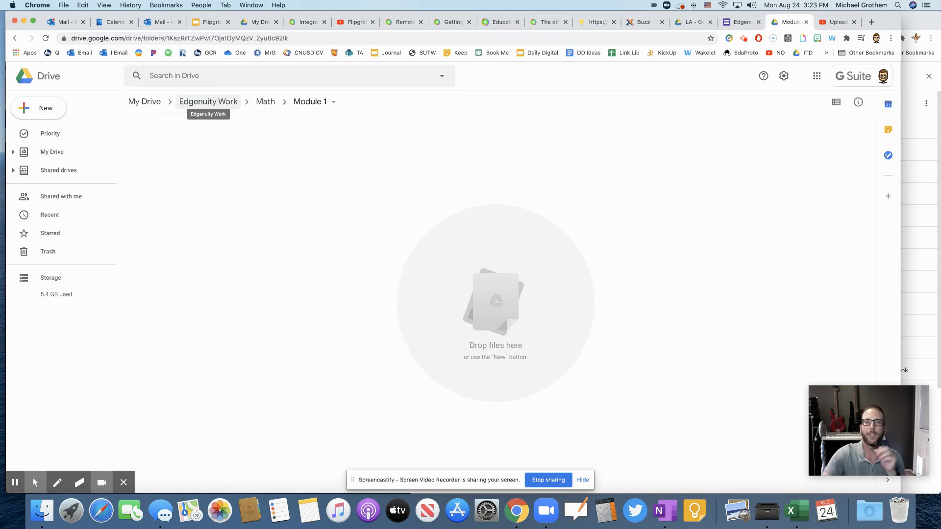
pyautogui.click(208, 101)
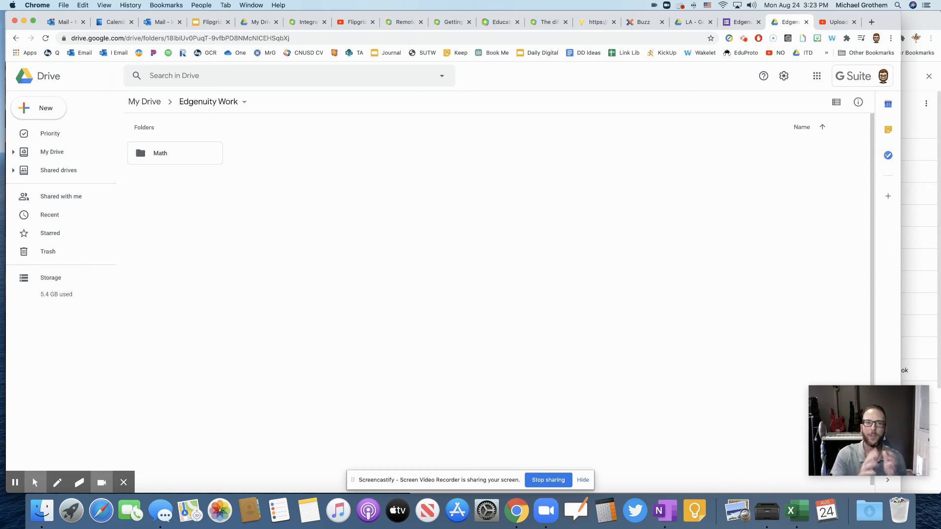
pyautogui.moveTo(144, 101)
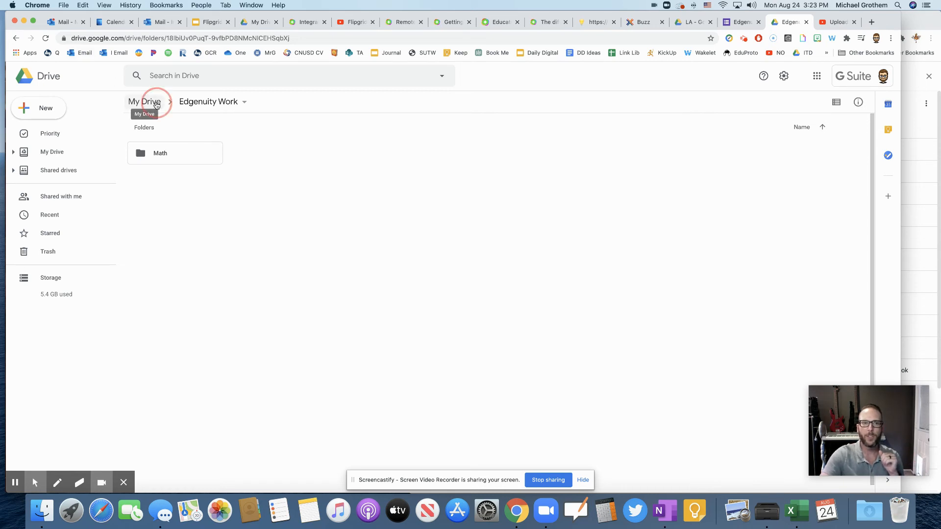
pyautogui.click(144, 101)
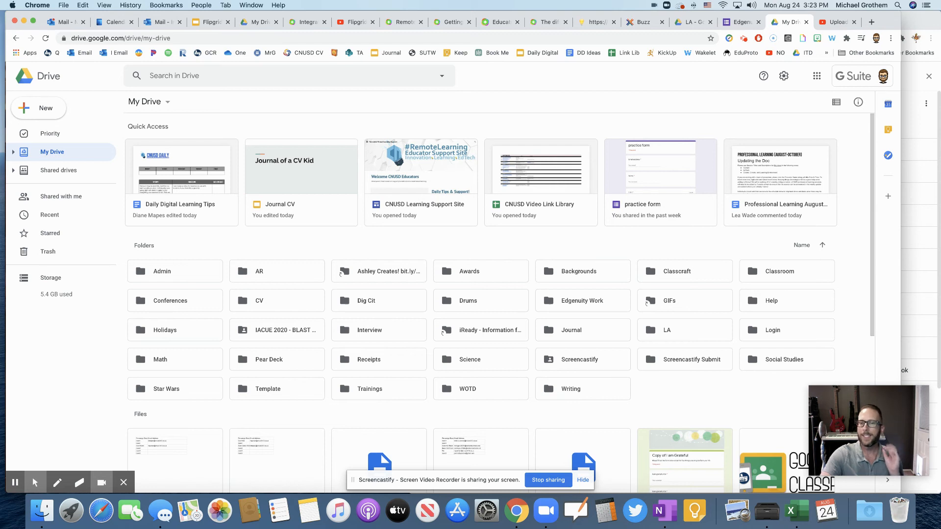
pyautogui.moveTo(286, 319)
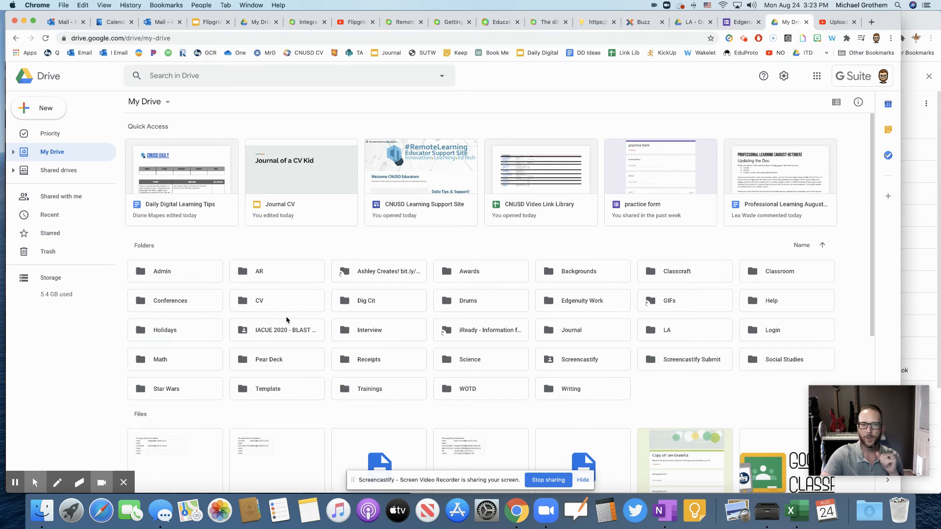
pyautogui.moveTo(566, 306)
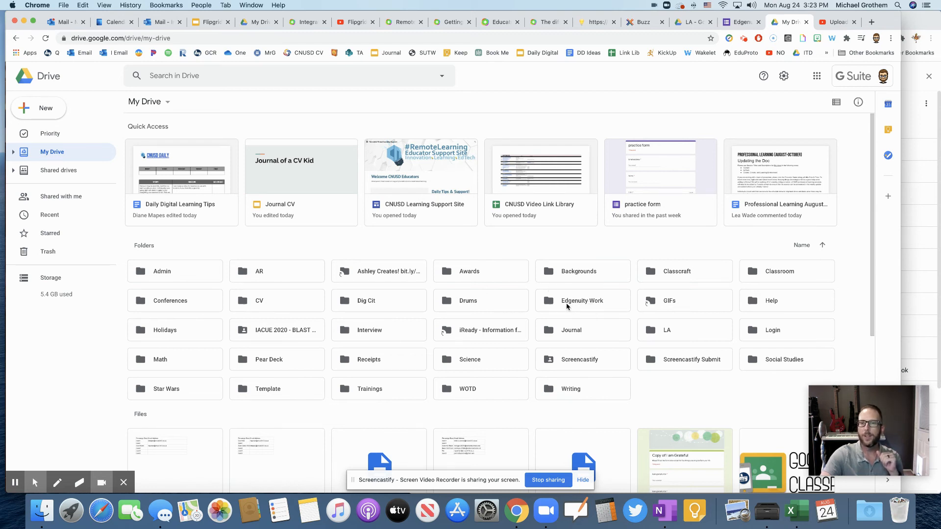
pyautogui.rightClick(581, 301)
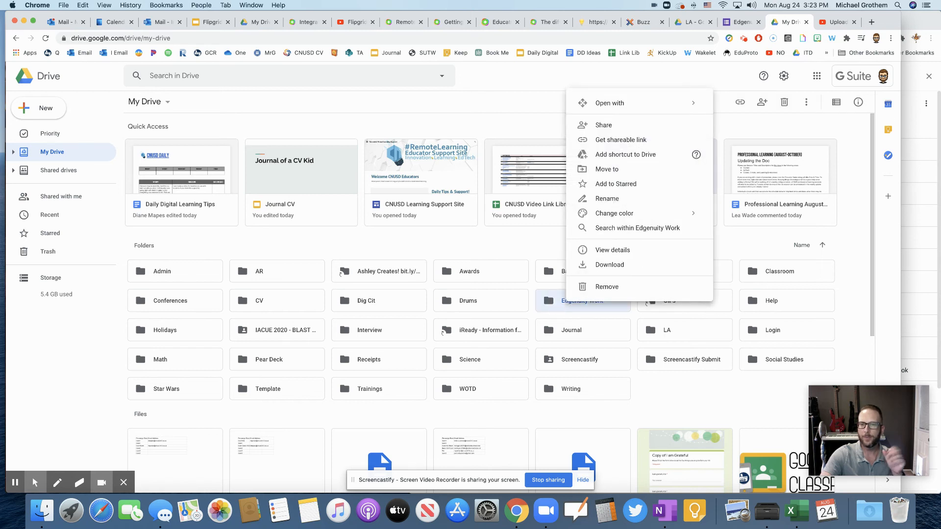
pyautogui.moveTo(606, 168)
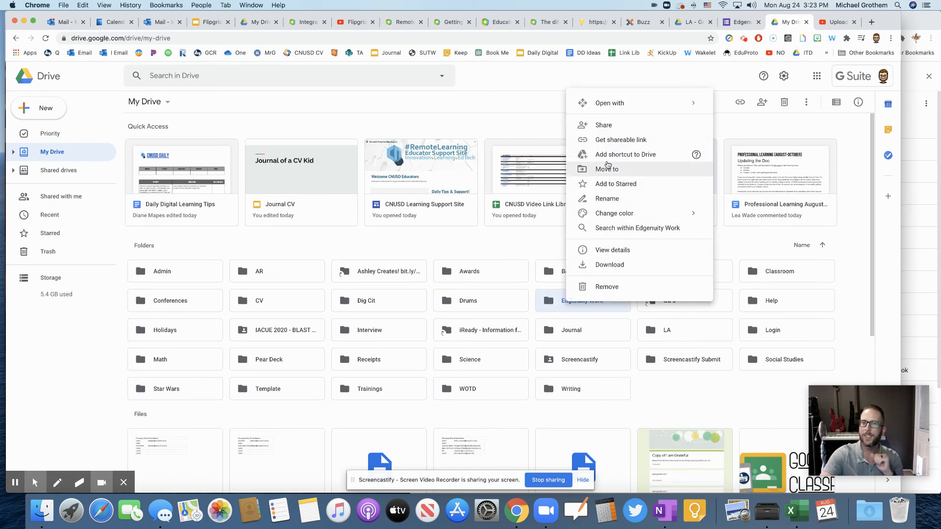
pyautogui.moveTo(603, 125)
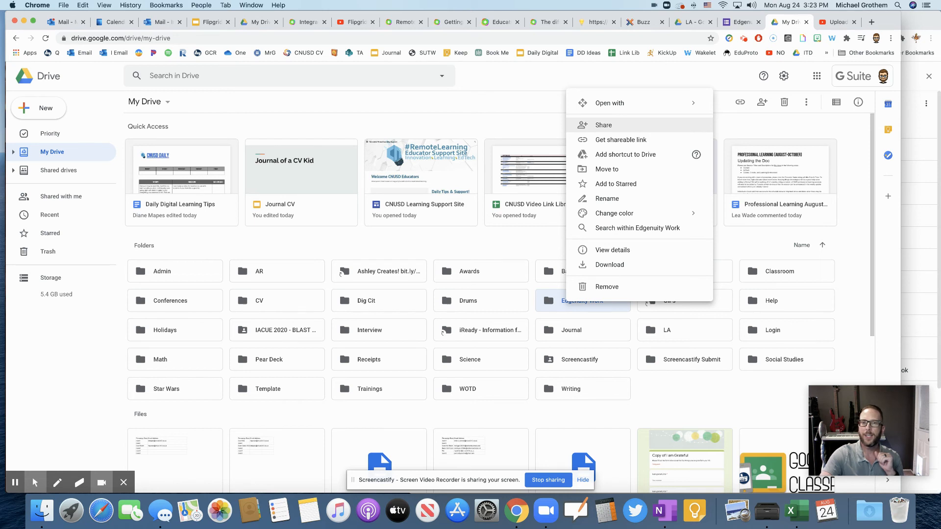
pyautogui.click(603, 124)
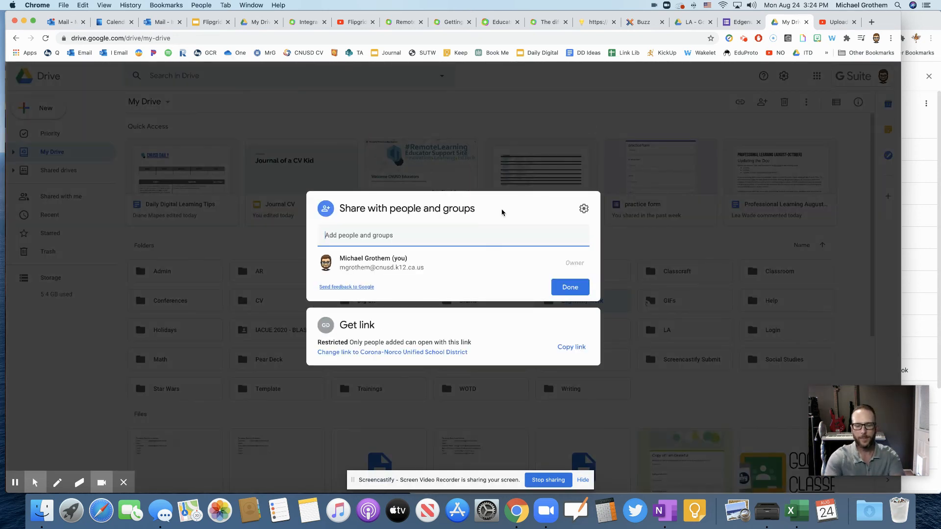
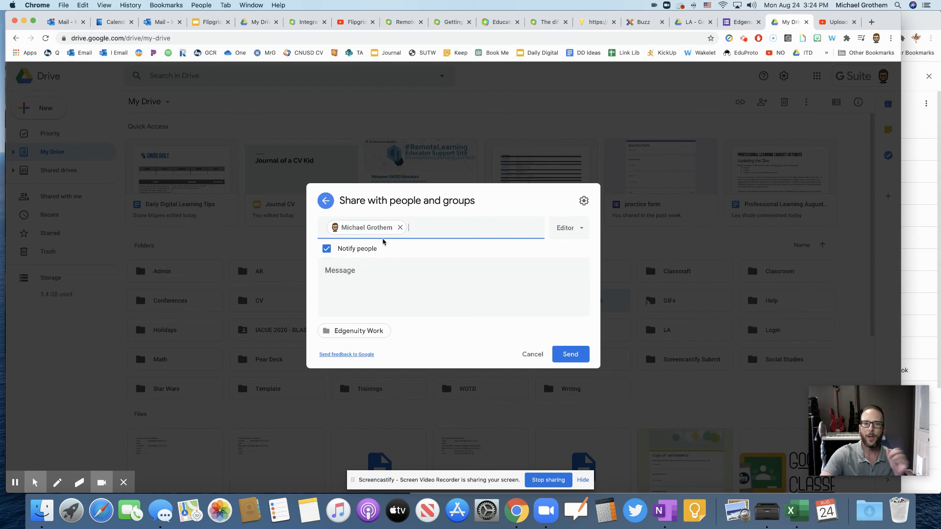
# Step: Write the message "I have shared my folder with you."
pyautogui.click(452, 287)
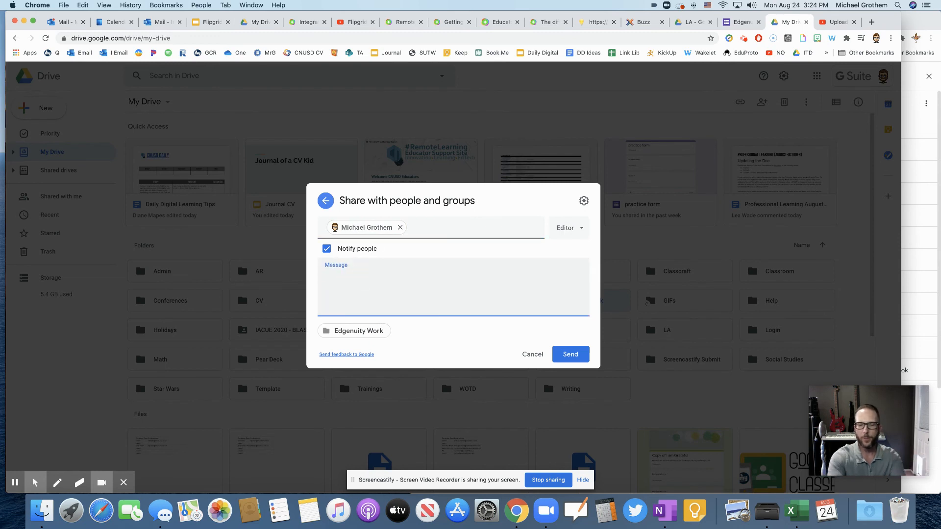
pyautogui.write('I have sh')
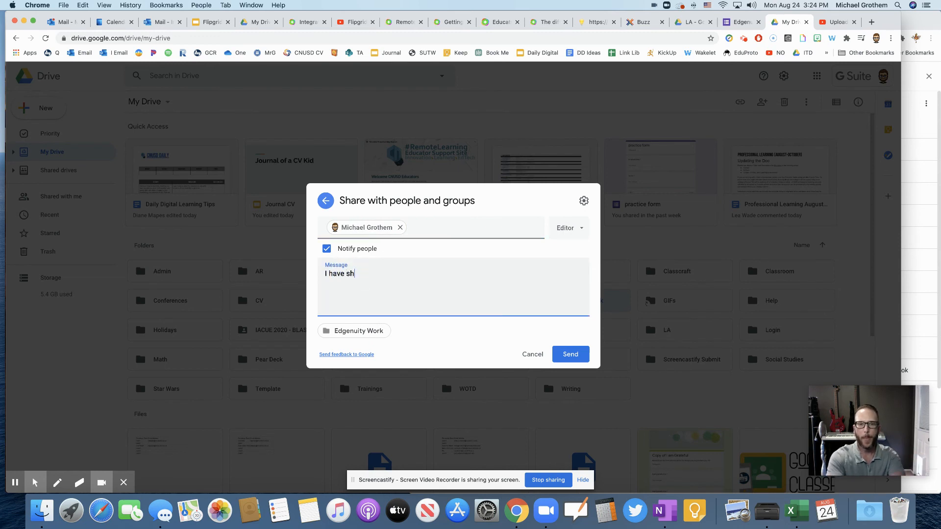
pyautogui.write('ared my fo')
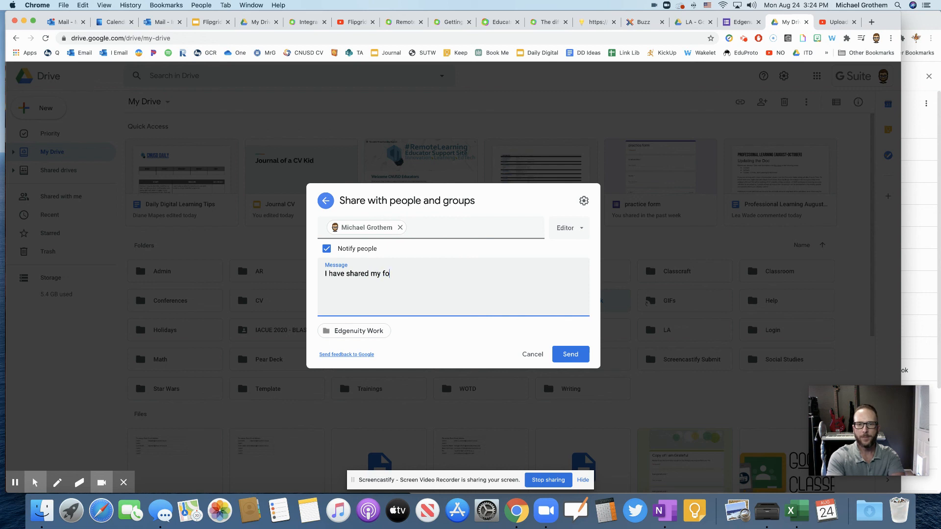
pyautogui.write('lder with you')
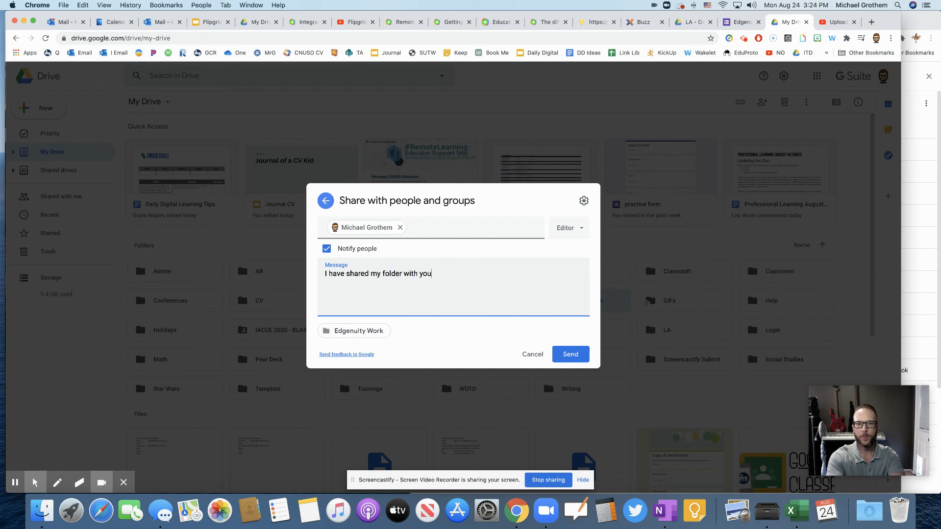
pyautogui.write('.')
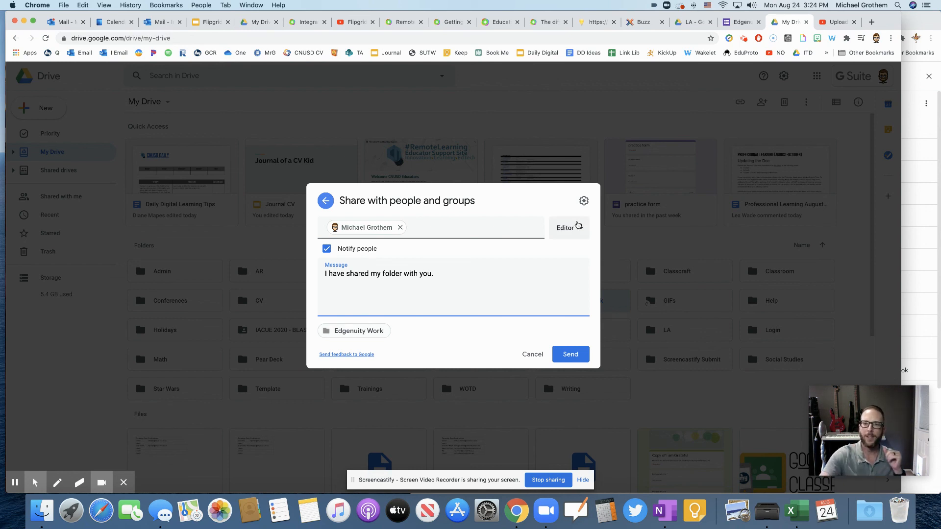
# Step: Set the recipient's role to Viewer and send the invitation
pyautogui.click(565, 227)
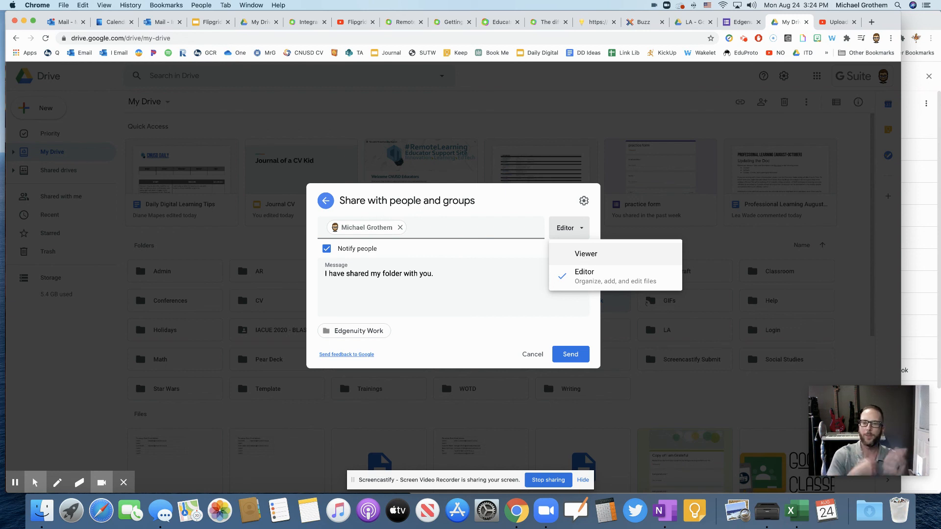
pyautogui.click(586, 253)
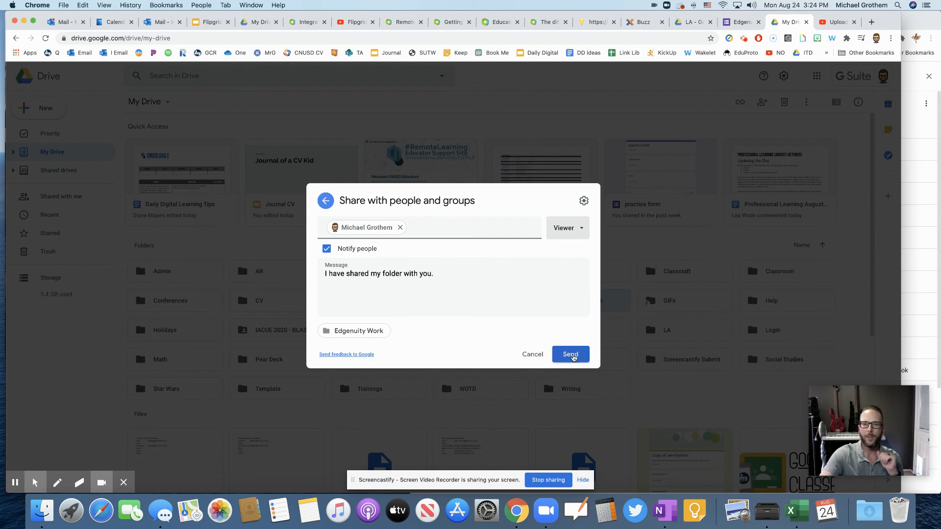
pyautogui.click(569, 354)
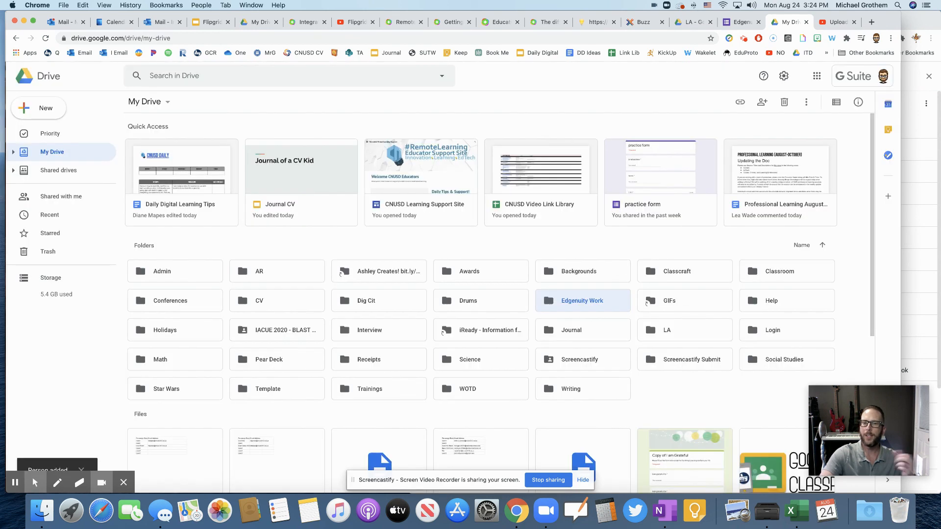
pyautogui.moveTo(495, 341)
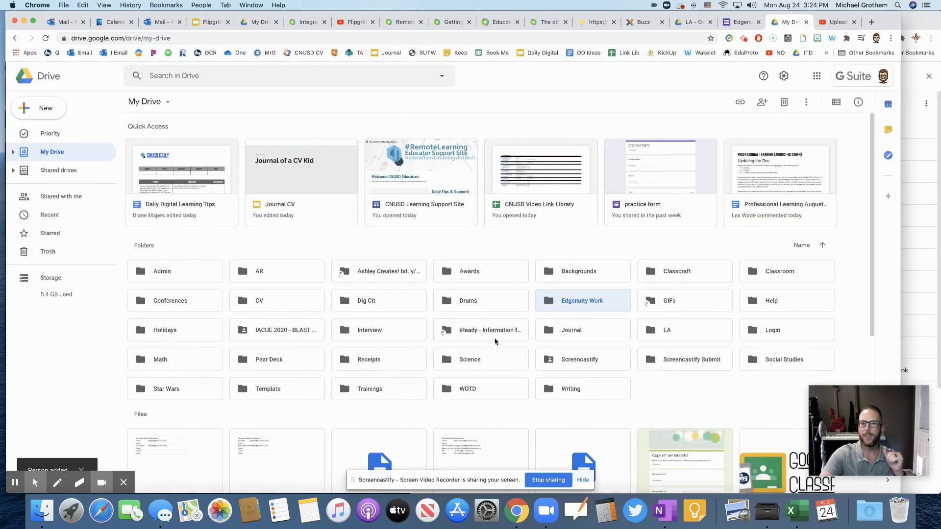